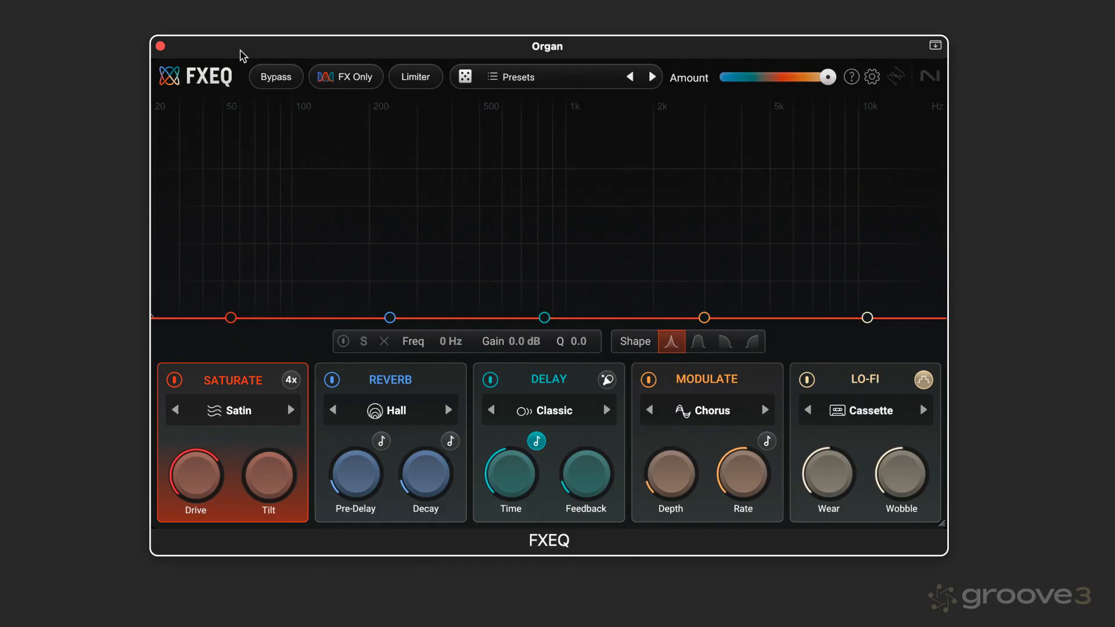
mouse_move(233, 59)
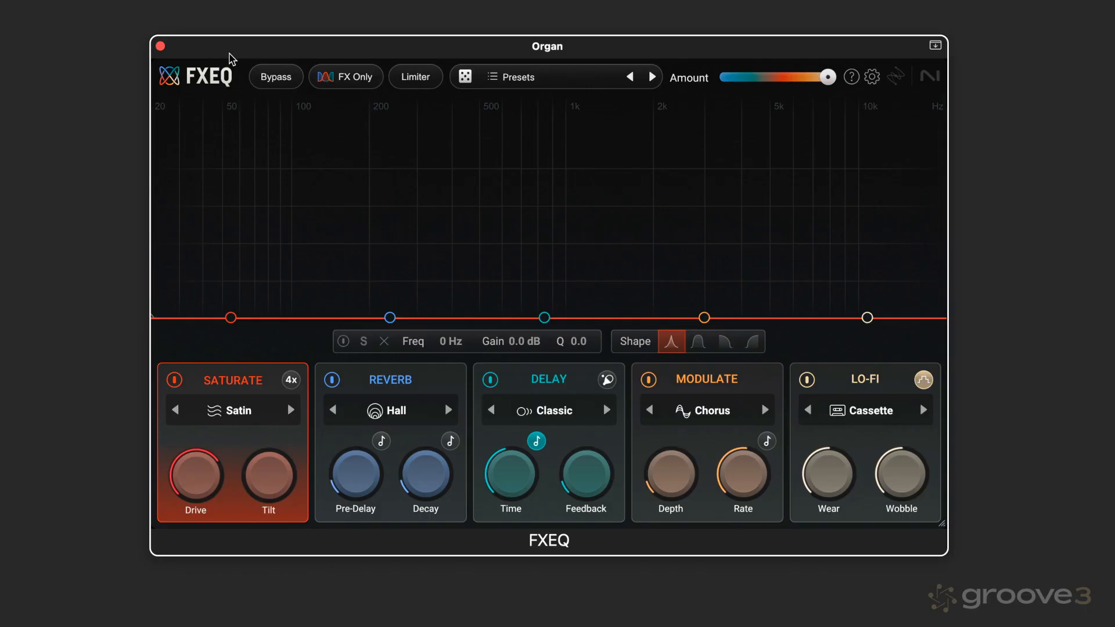
mouse_move(211, 412)
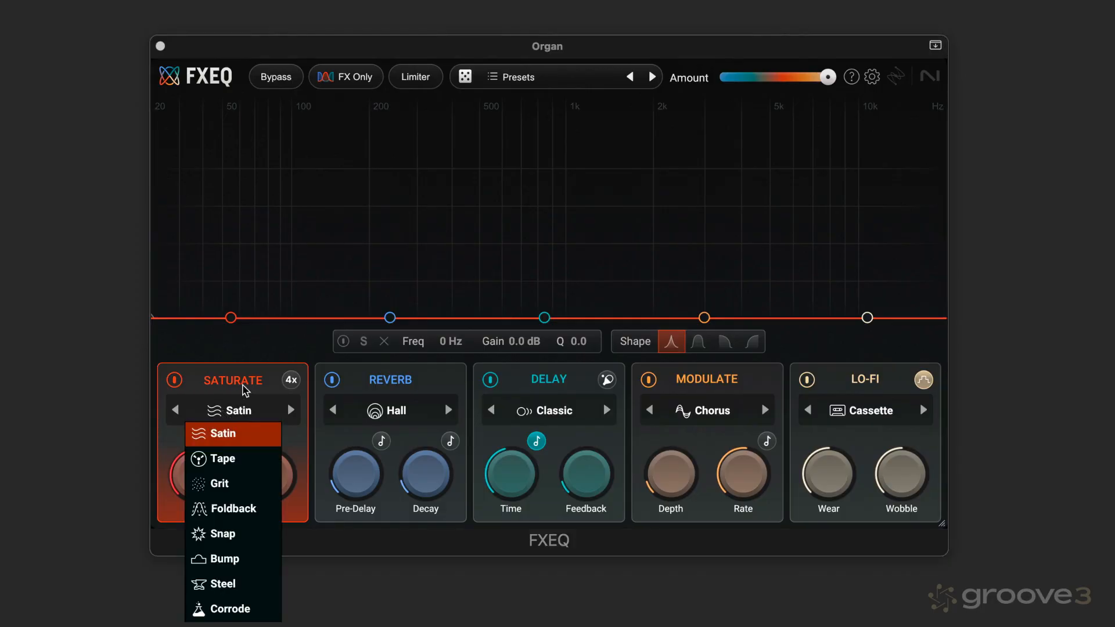
left_click(223, 433)
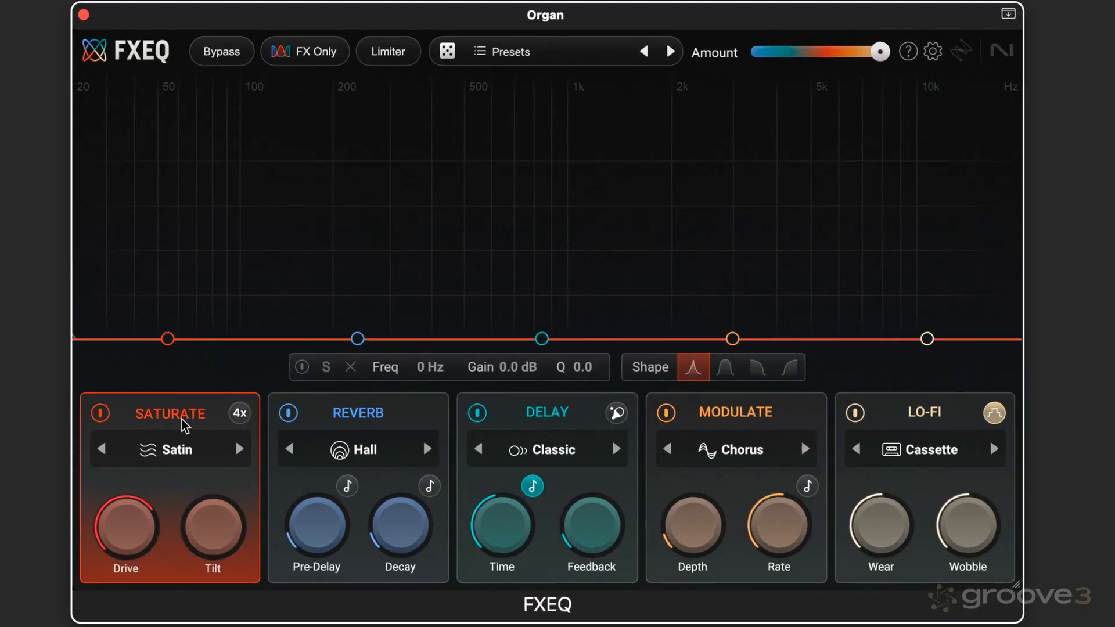
mouse_move(880, 498)
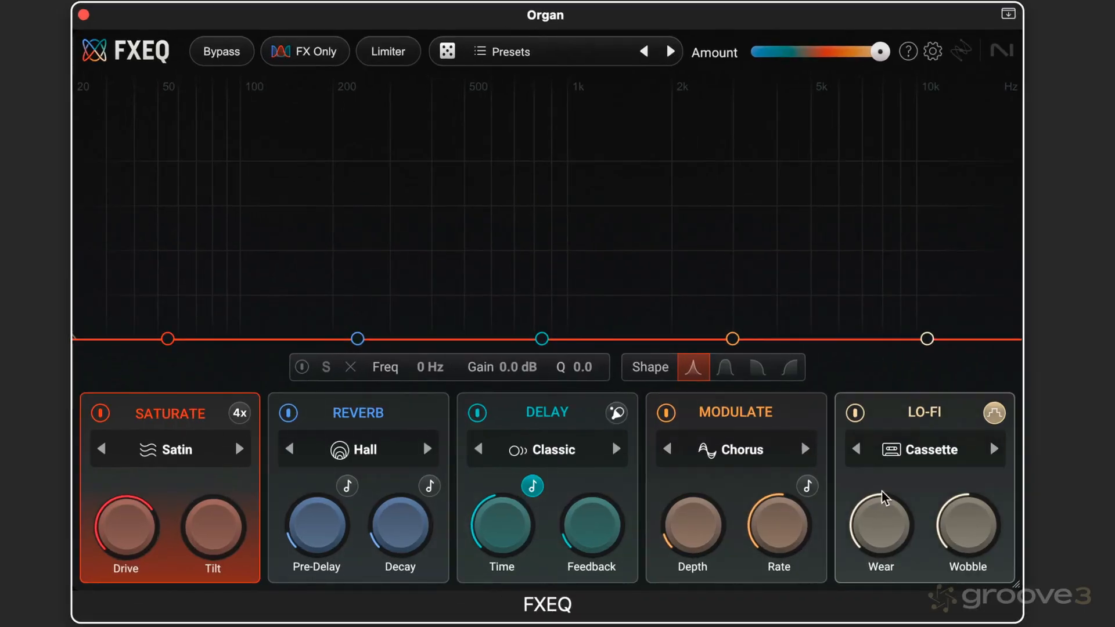
left_click(923, 450)
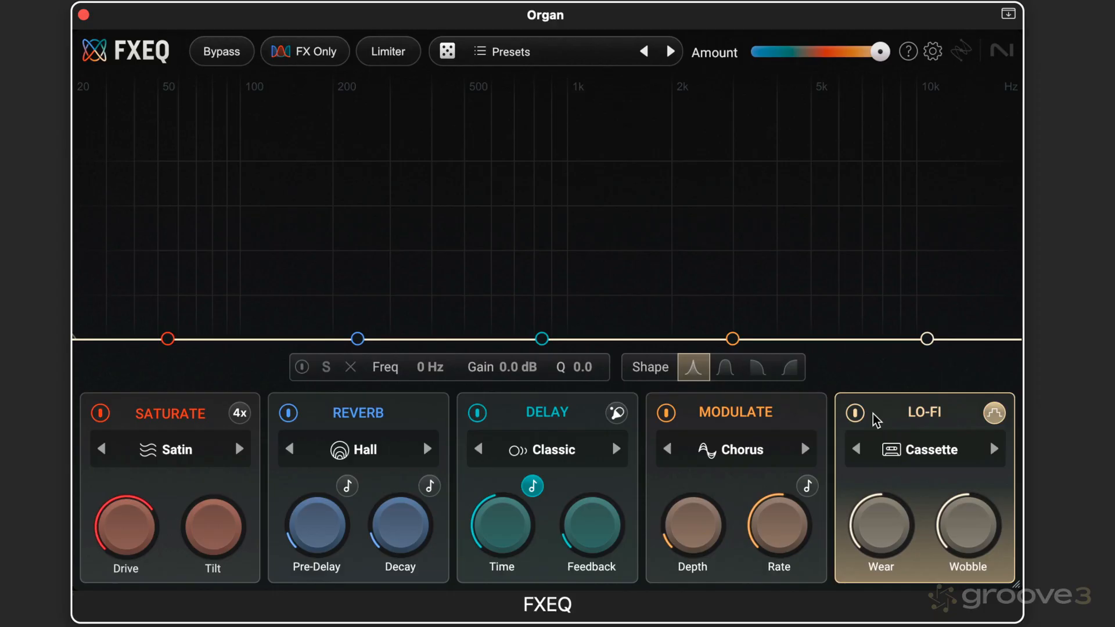
left_click(736, 449)
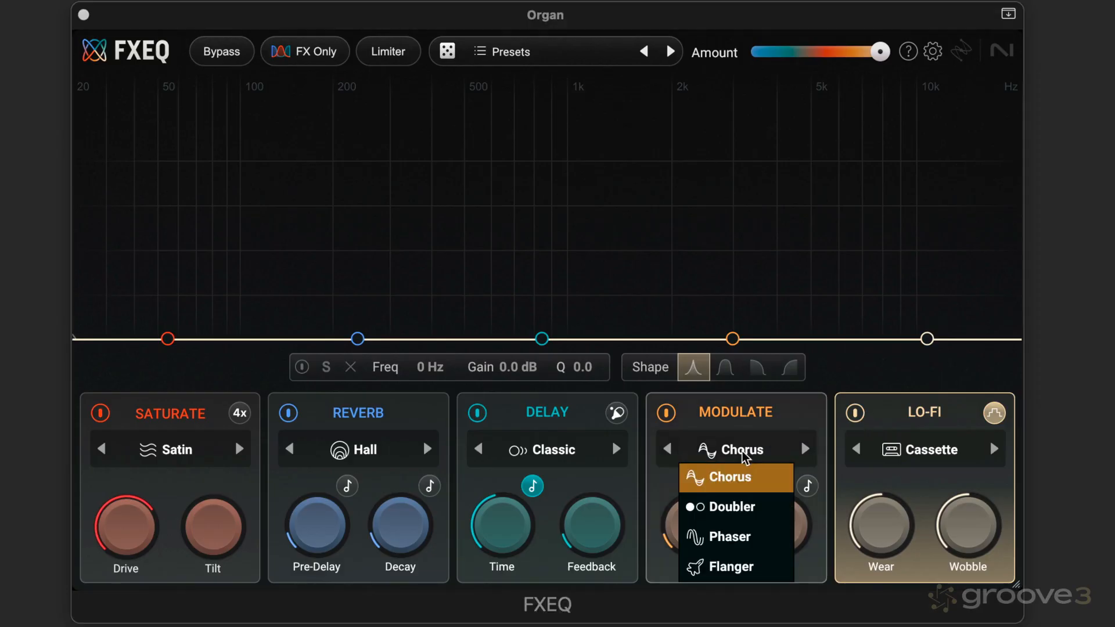
left_click(544, 448)
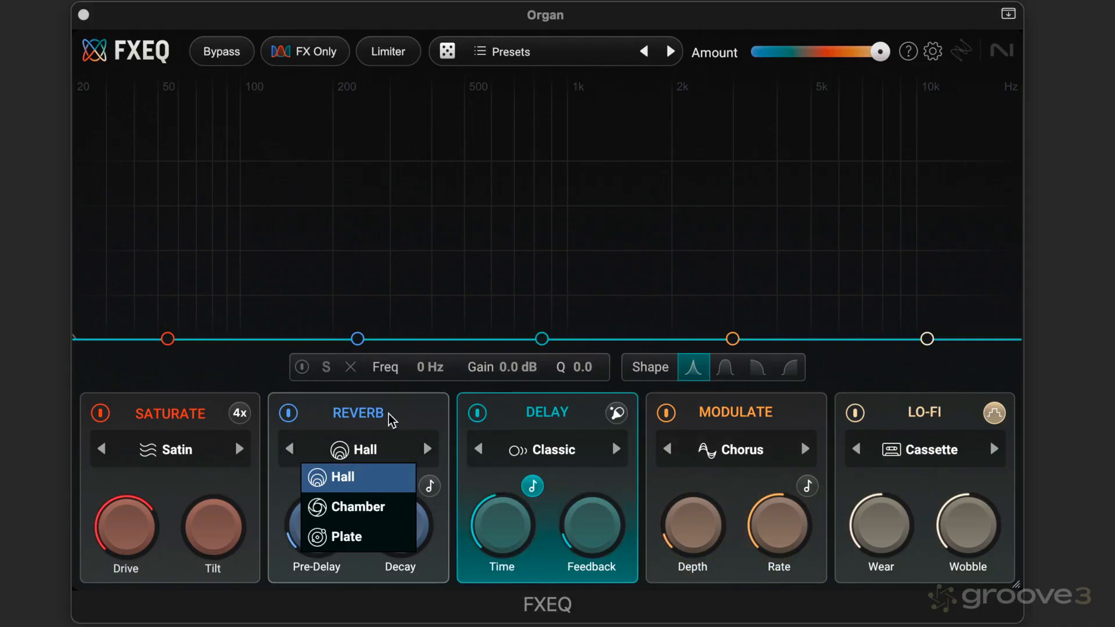
left_click(342, 476)
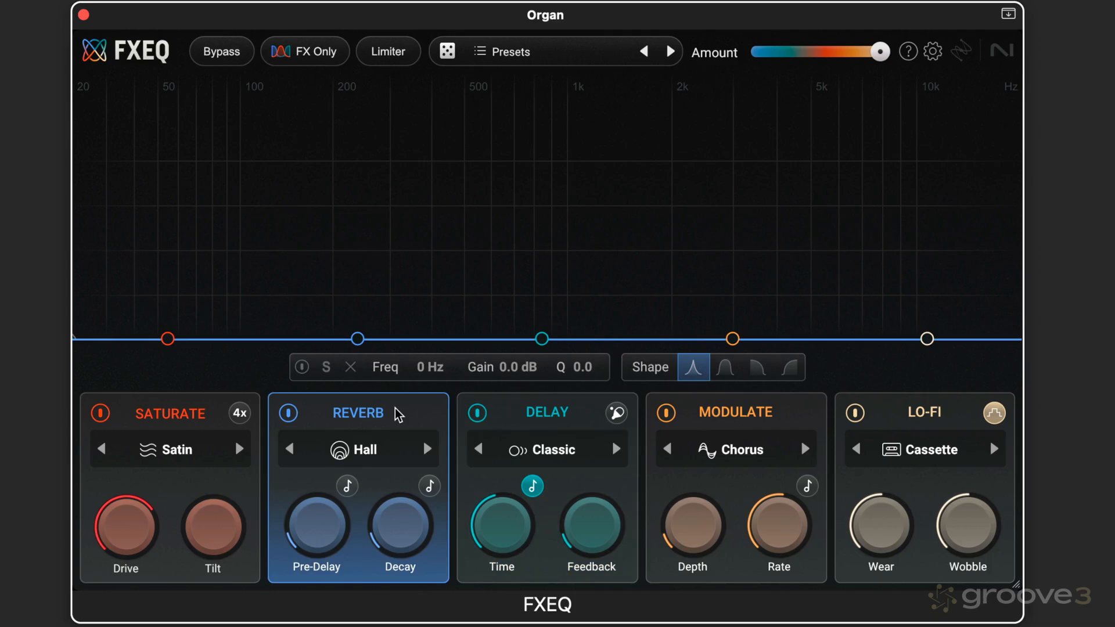
mouse_move(267, 433)
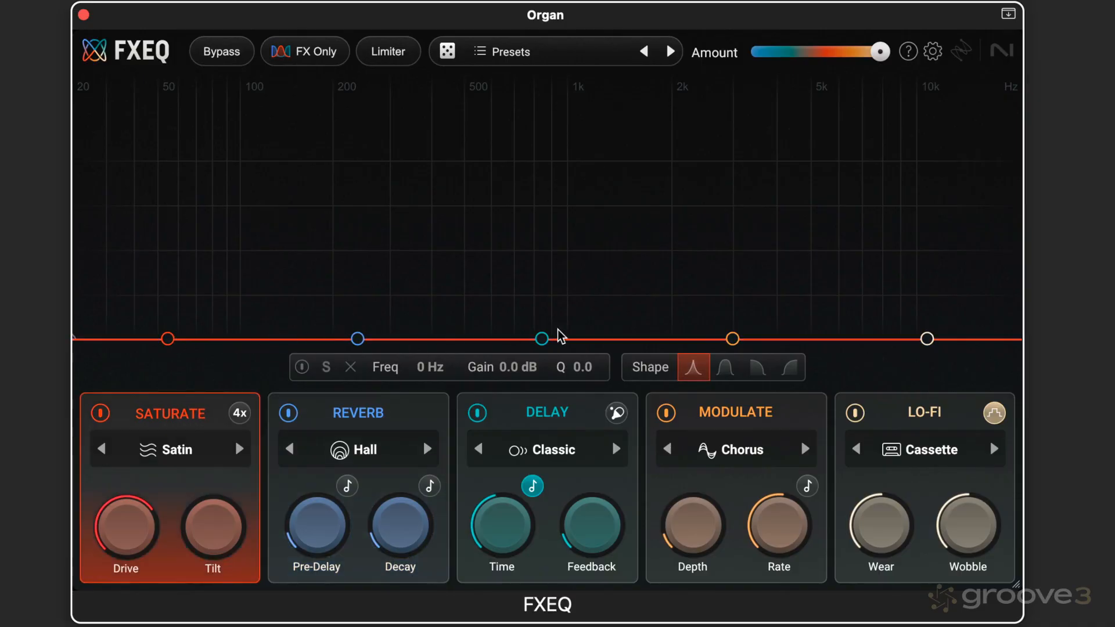
left_click(357, 412)
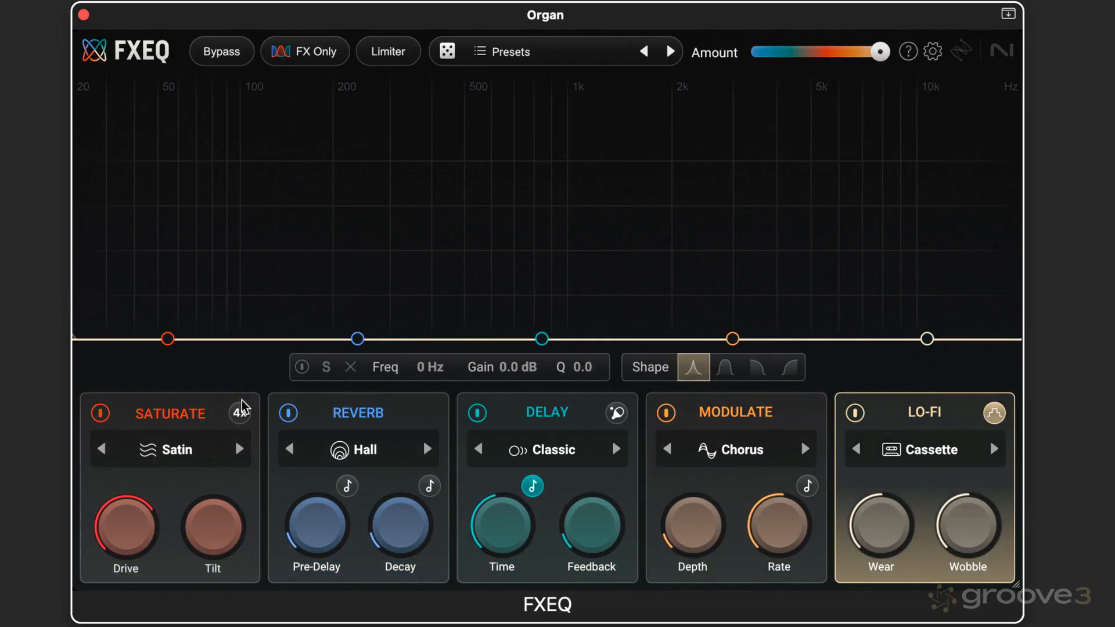
left_click(358, 413)
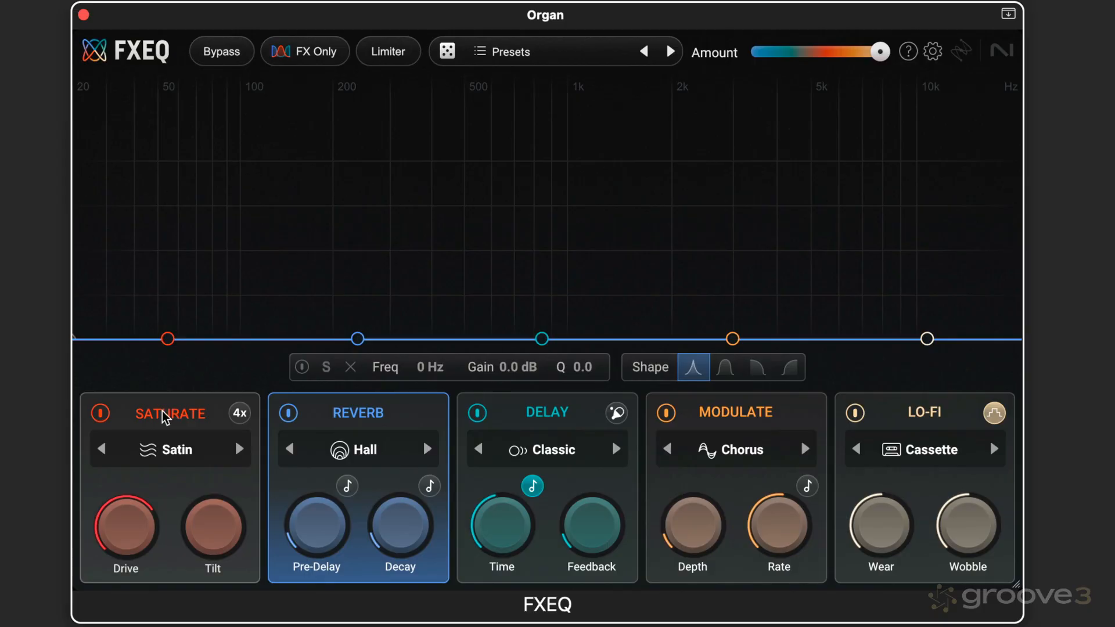
Raise the Saturate band into a 5.0 dB bell boost swept up to 2850 Hz.
left_click(170, 414)
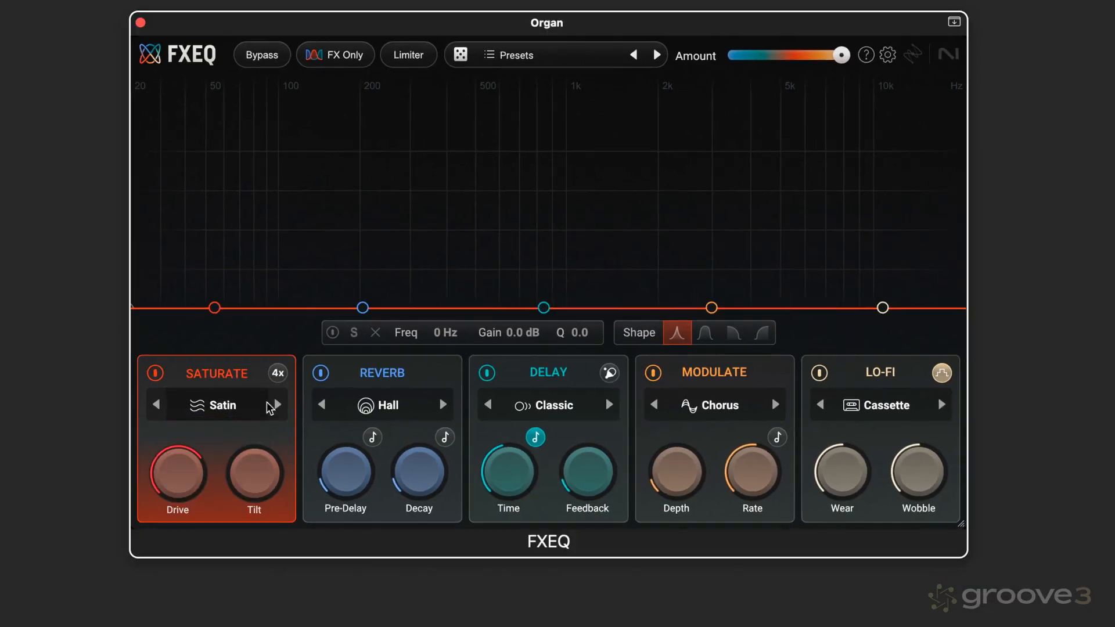
left_click(157, 404)
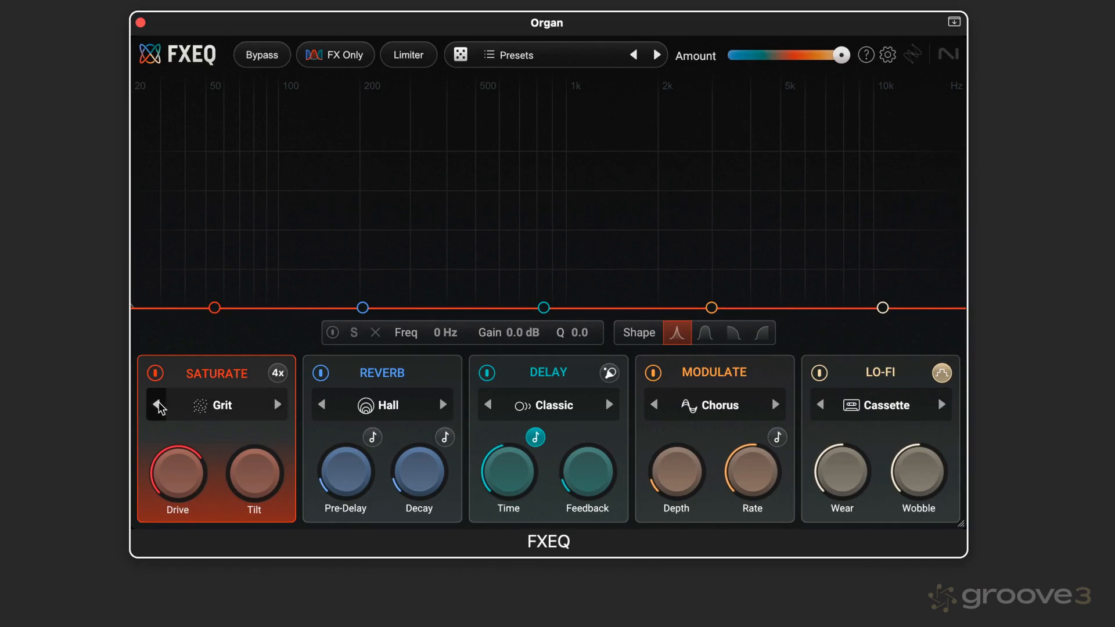
left_click(155, 404)
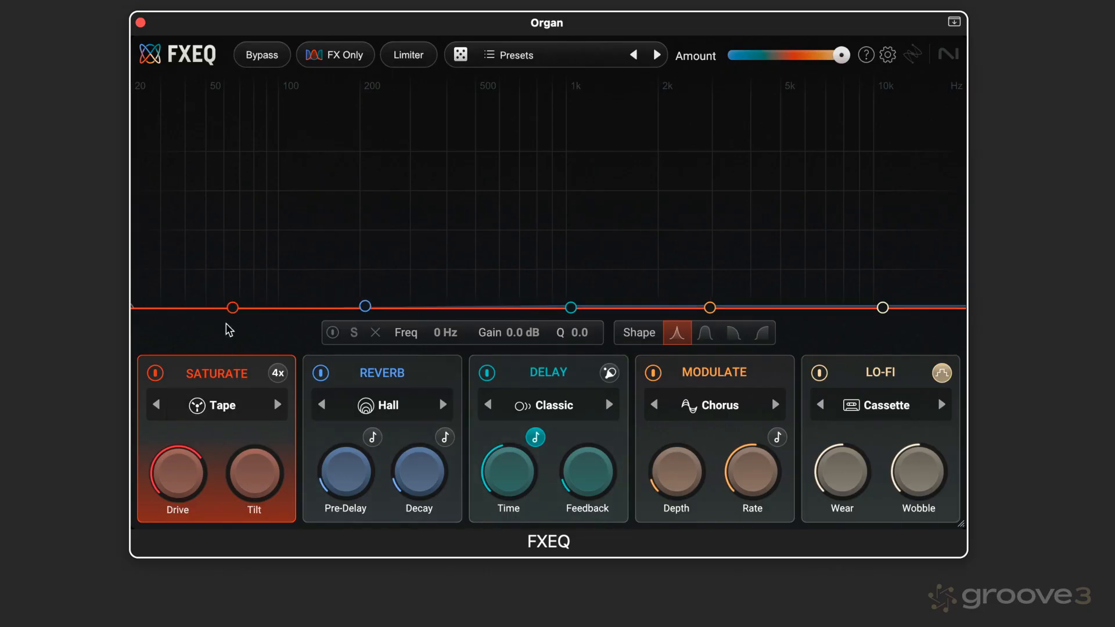
left_click_drag(232, 307, 267, 211)
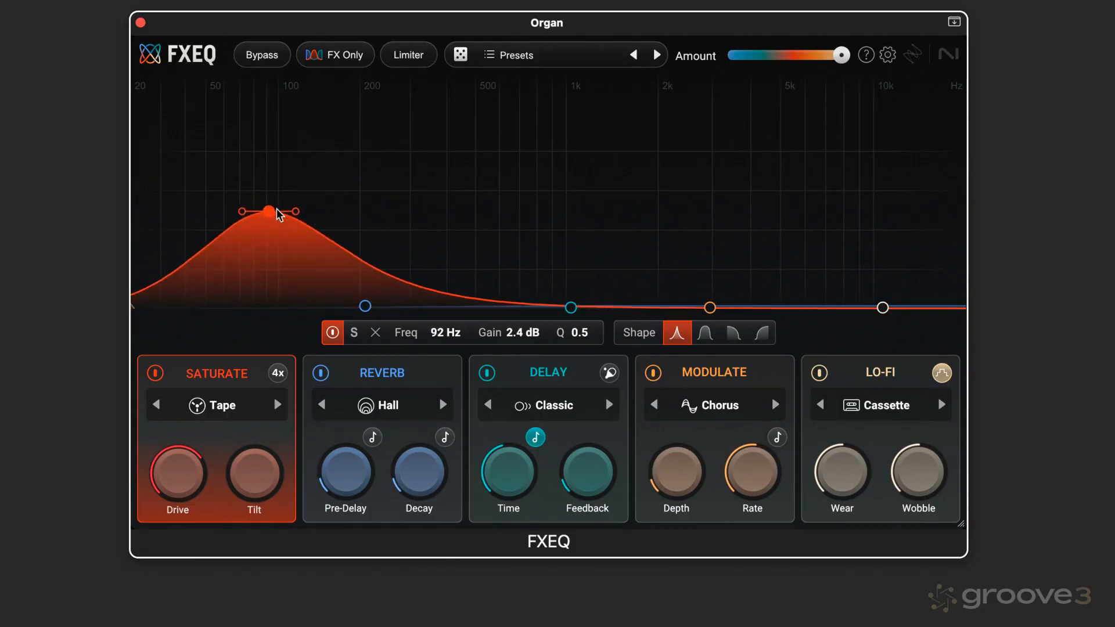
left_click_drag(267, 211, 284, 140)
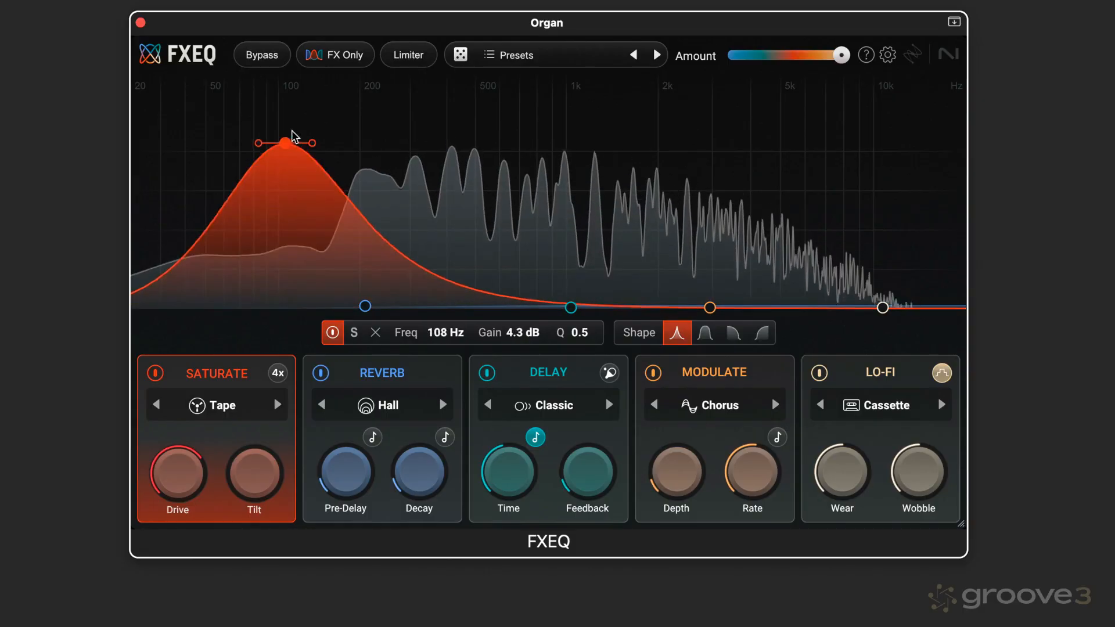
left_click_drag(291, 142, 597, 118)
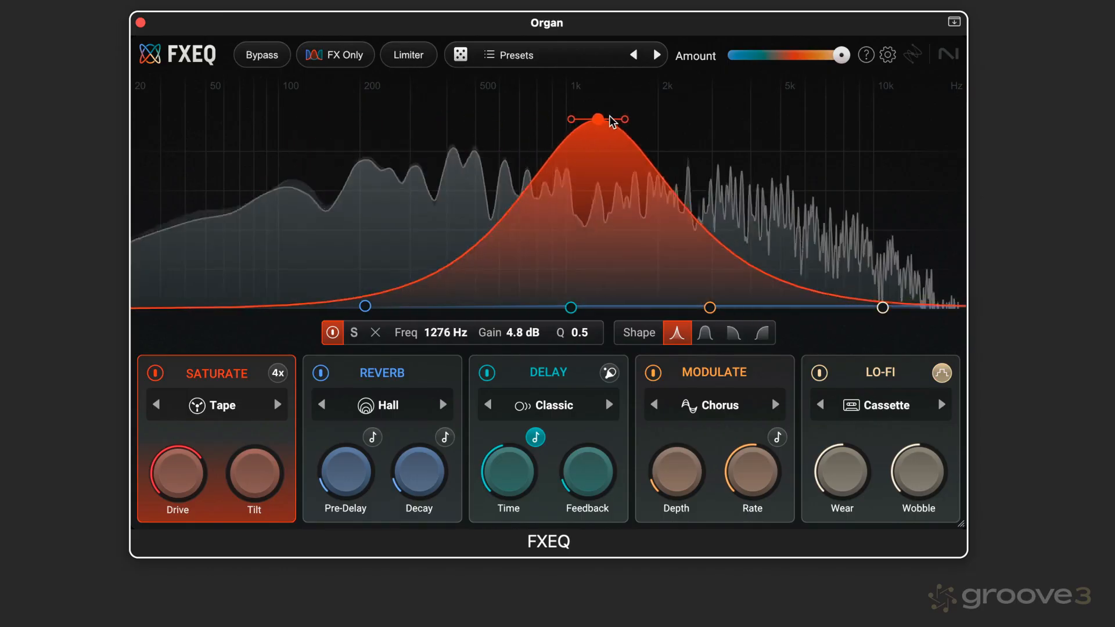
left_click_drag(595, 118, 706, 113)
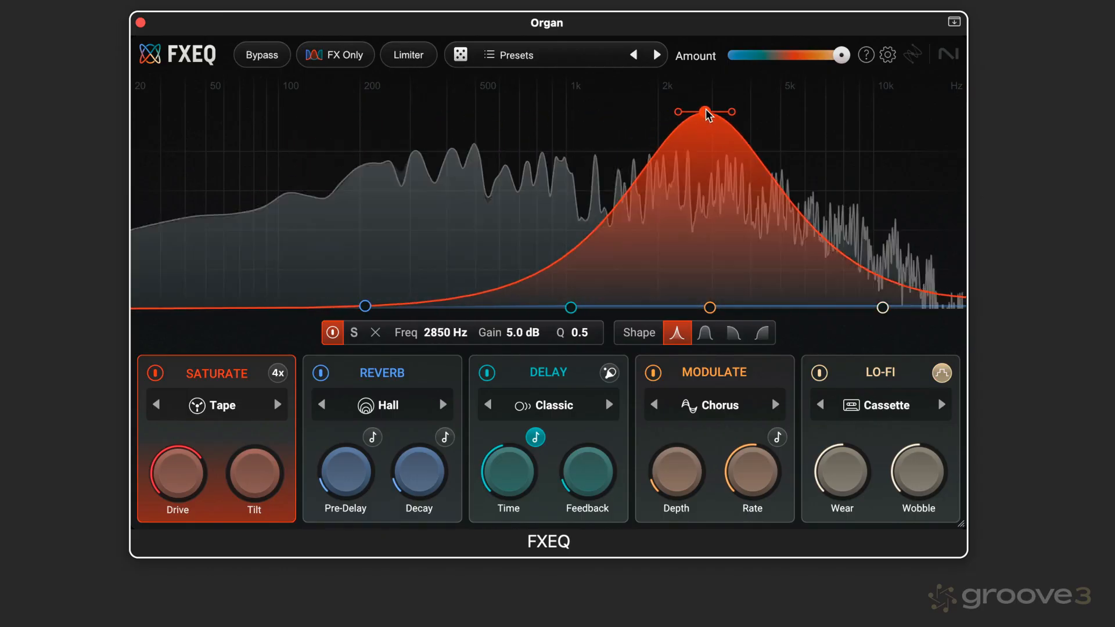
Set the saturation mode to Satin after auditioning Steel.
left_click(220, 404)
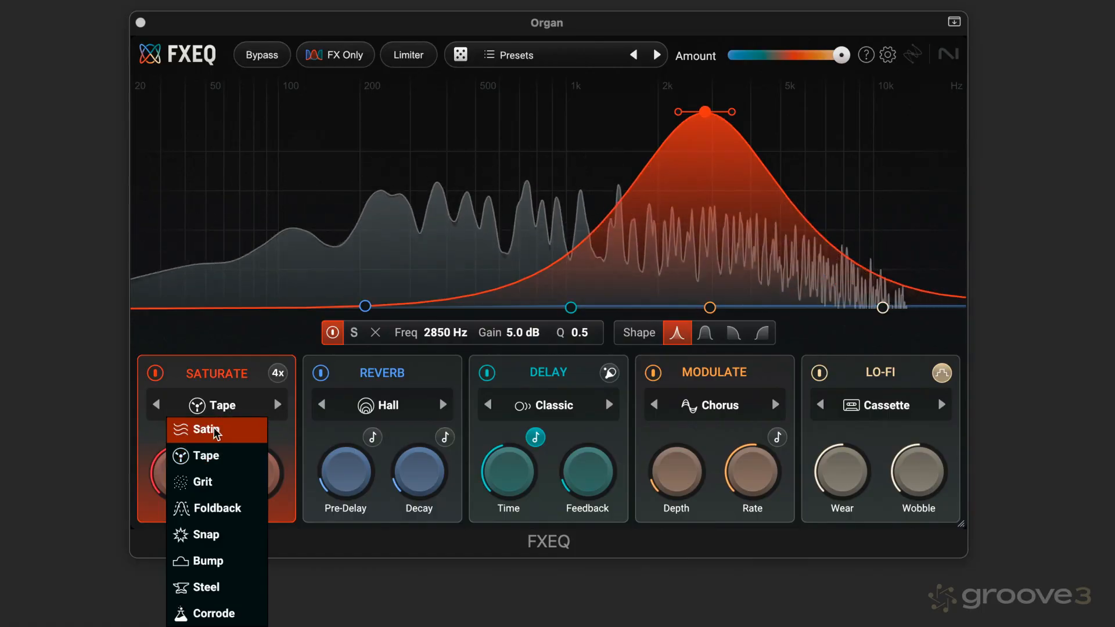
left_click(207, 428)
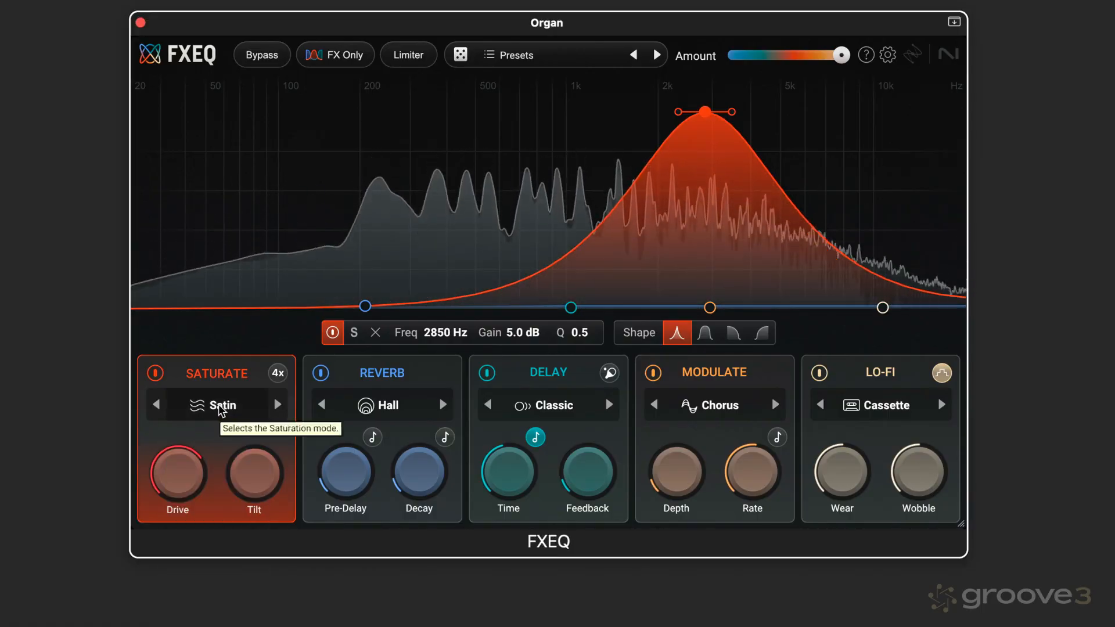
left_click(218, 404)
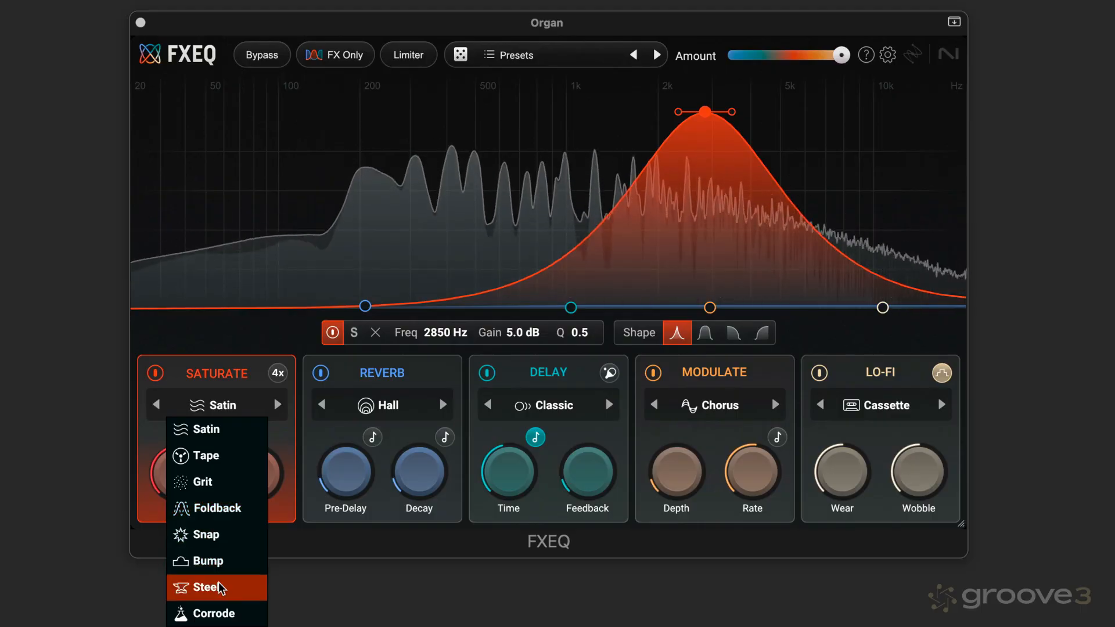
left_click(209, 587)
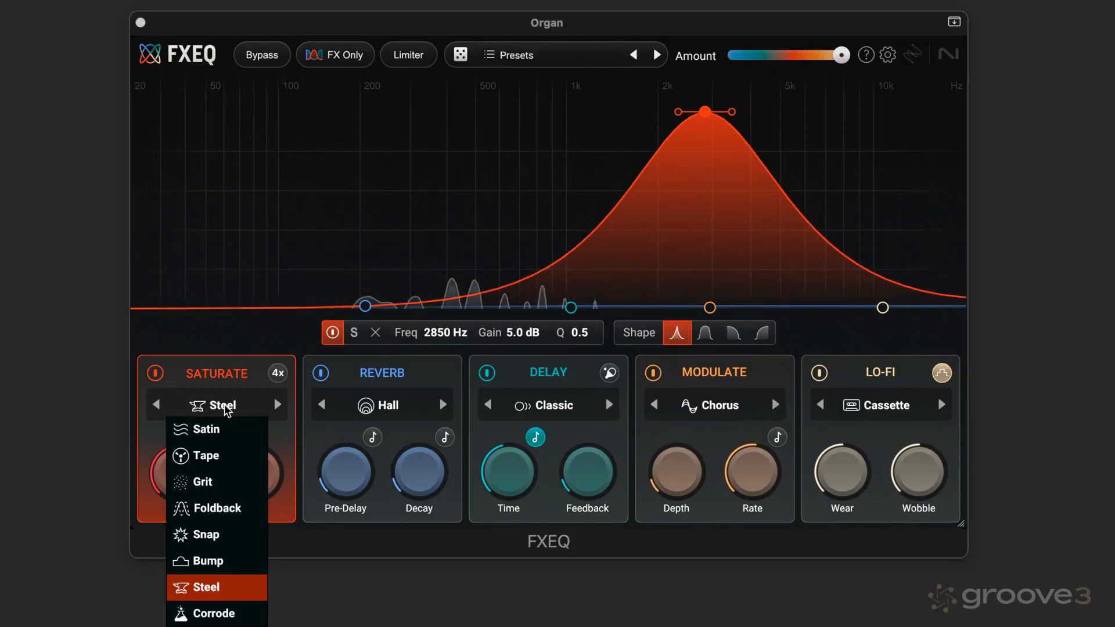
left_click(206, 428)
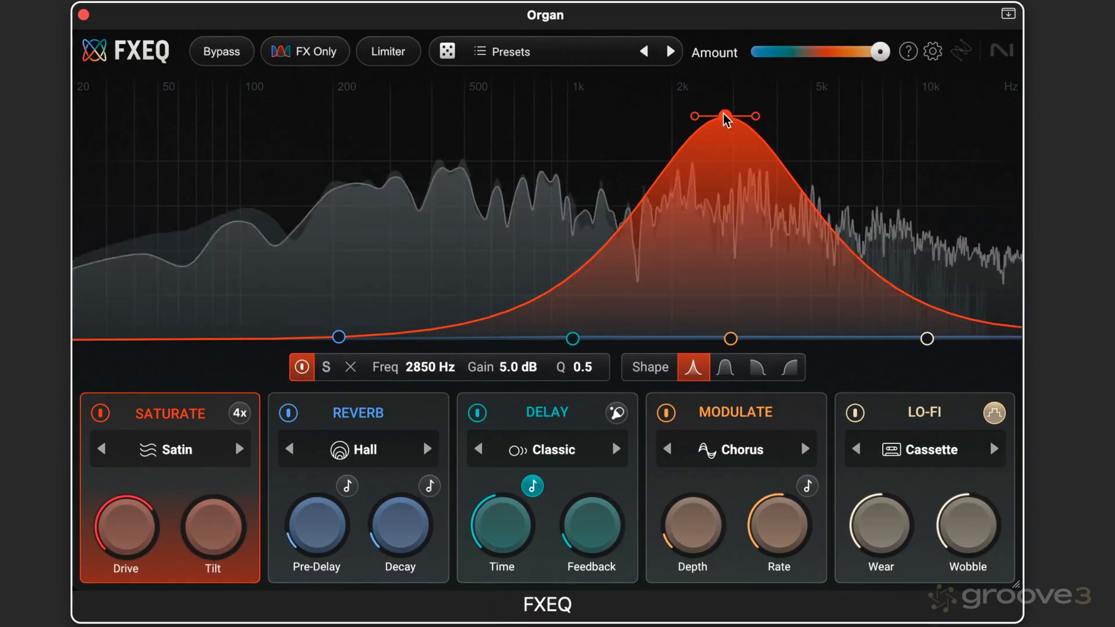
Settle the Satin boost around 2473 Hz at 4.3 dB after trying 3.7 dB.
left_click_drag(723, 116, 703, 140)
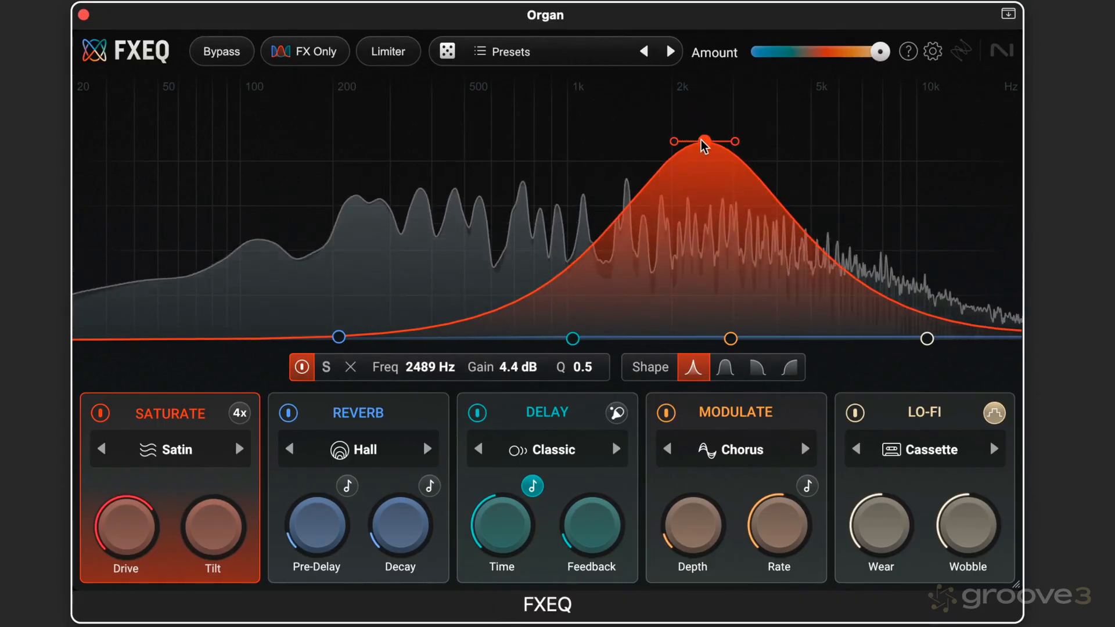
left_click_drag(704, 141, 704, 157)
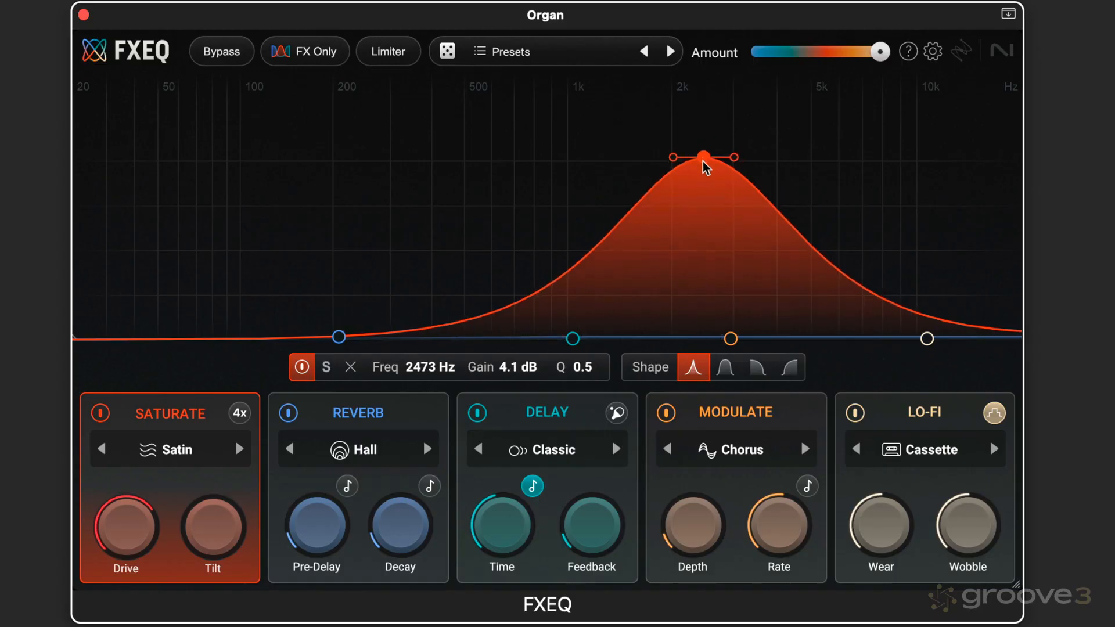
left_click_drag(704, 156, 704, 144)
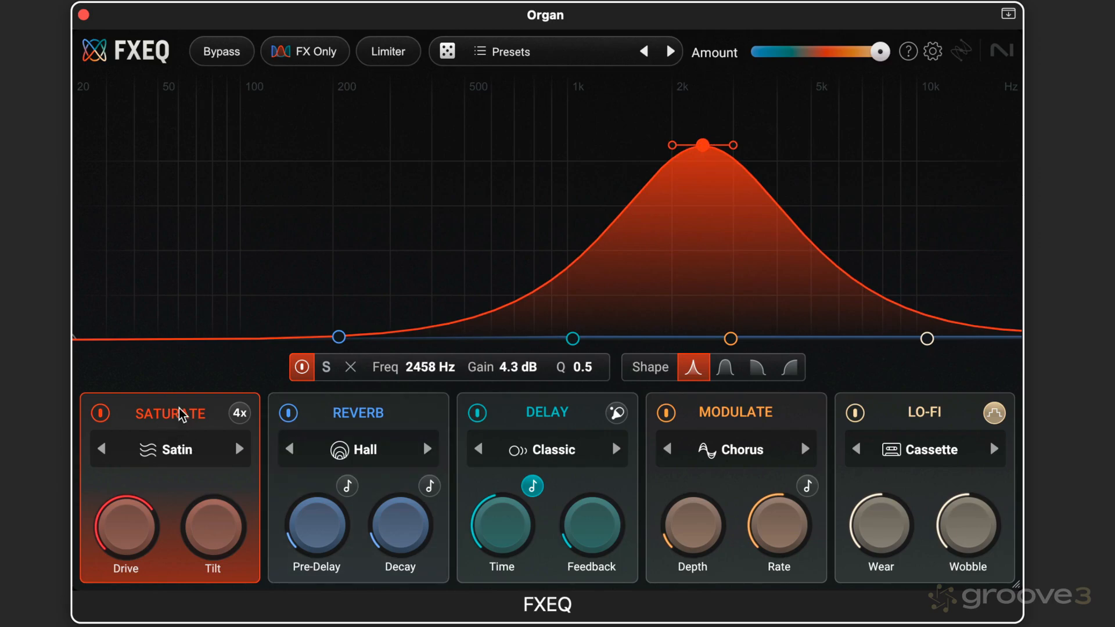
mouse_move(784, 161)
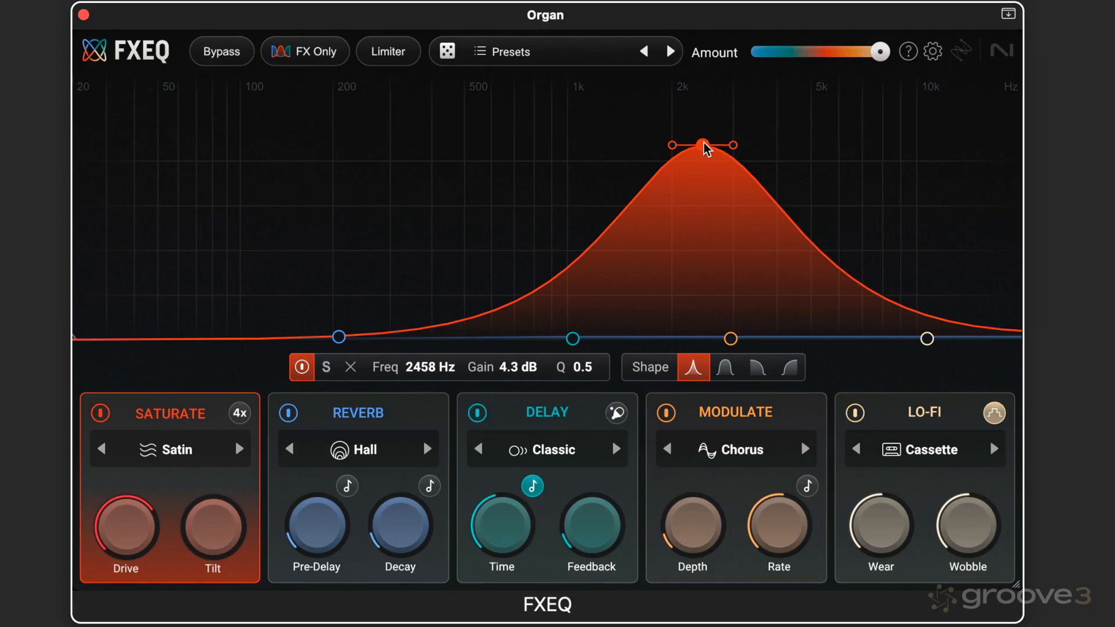
left_click_drag(702, 145, 698, 170)
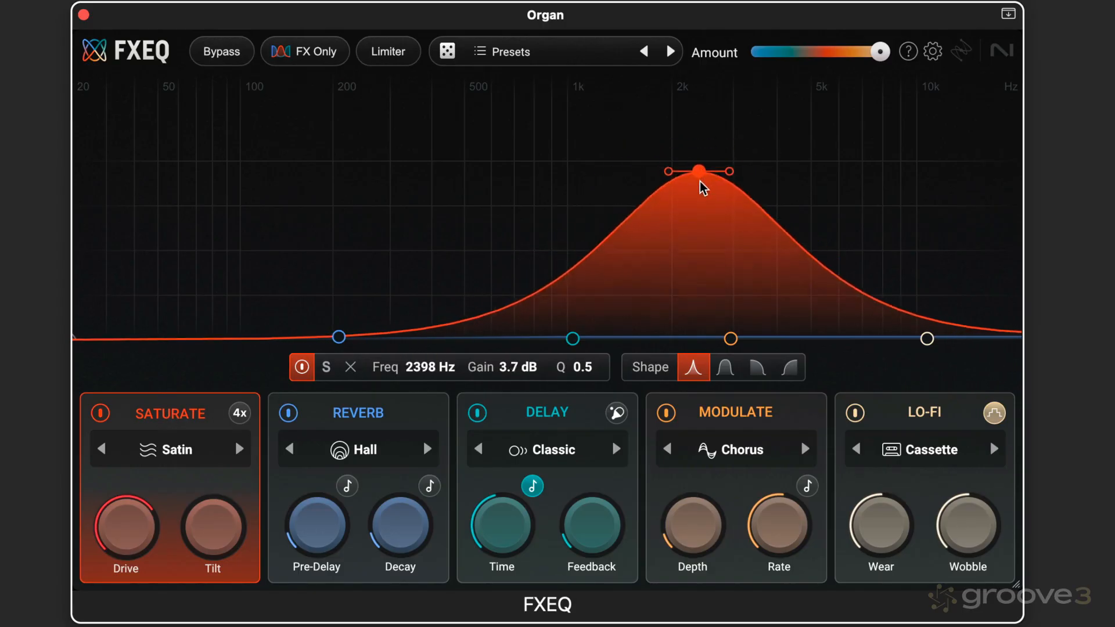
left_click_drag(697, 188, 696, 150)
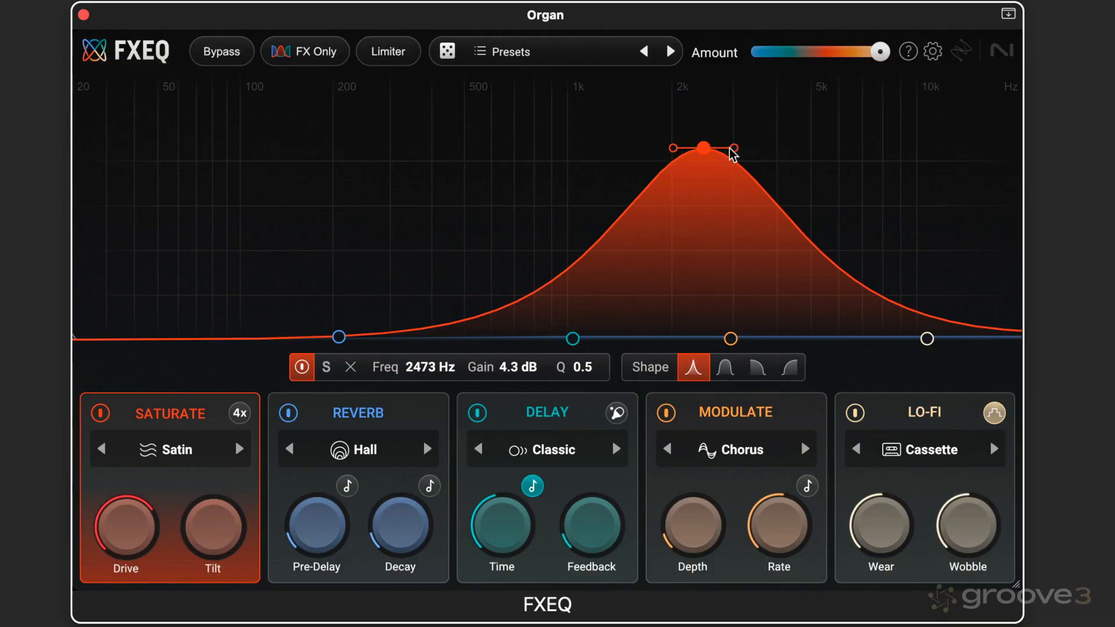
Narrow the saturation bell from a very broad curve to about Q 0.5.
left_click_drag(733, 148, 750, 153)
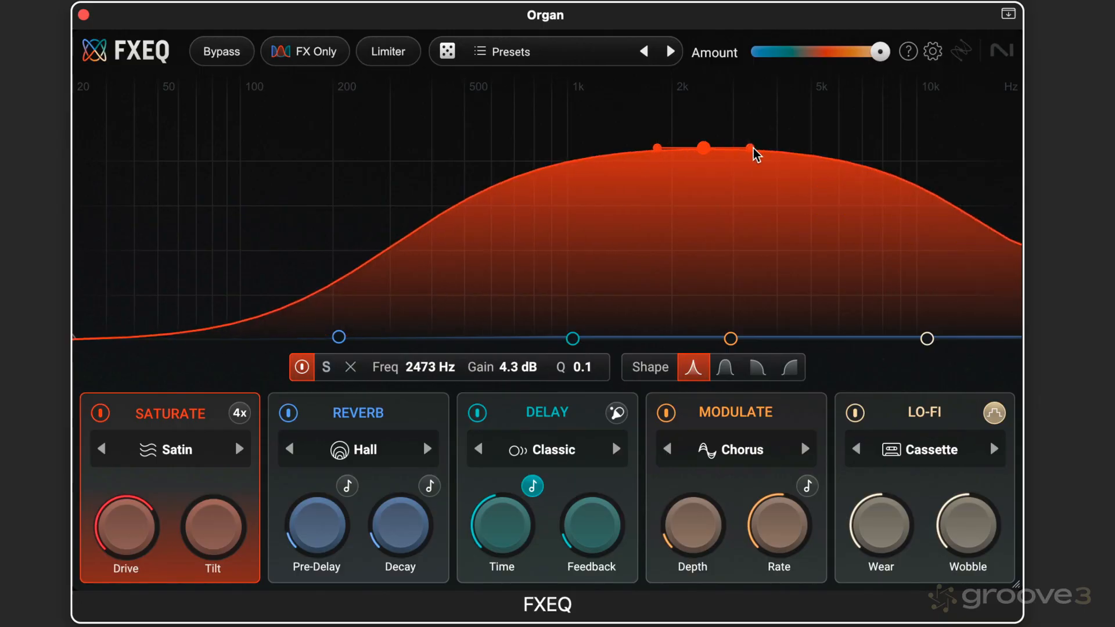
left_click_drag(754, 154, 743, 158)
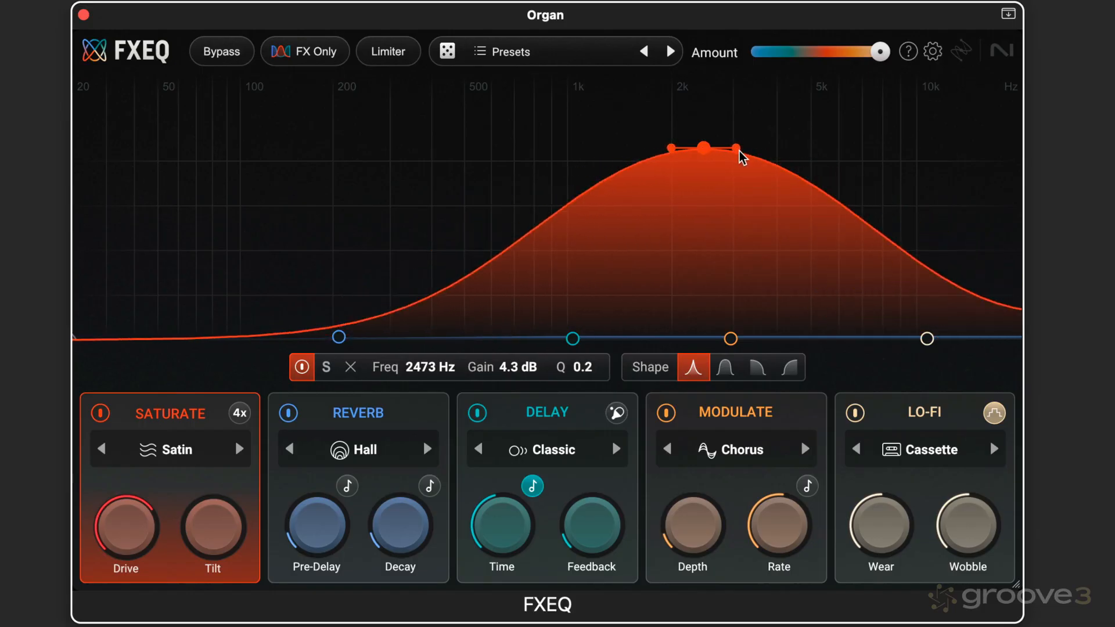
left_click_drag(740, 150, 722, 148)
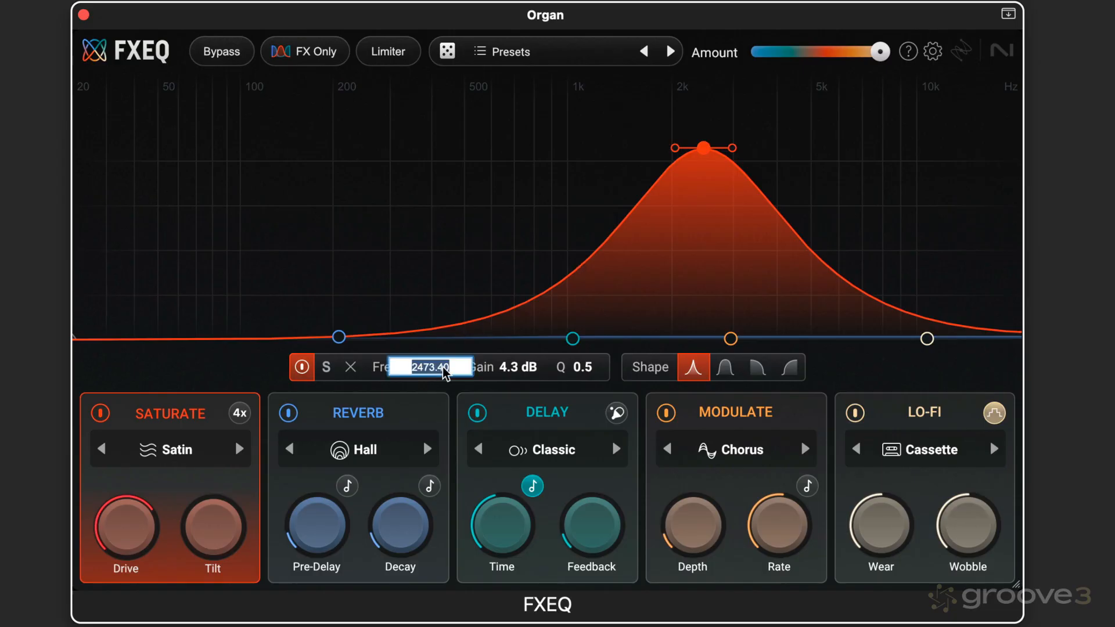
Enter 2000 Hz, sweep the soloed band through the low mids, and leave it at 2274 Hz, 4.5 dB.
type("2000 Hz")
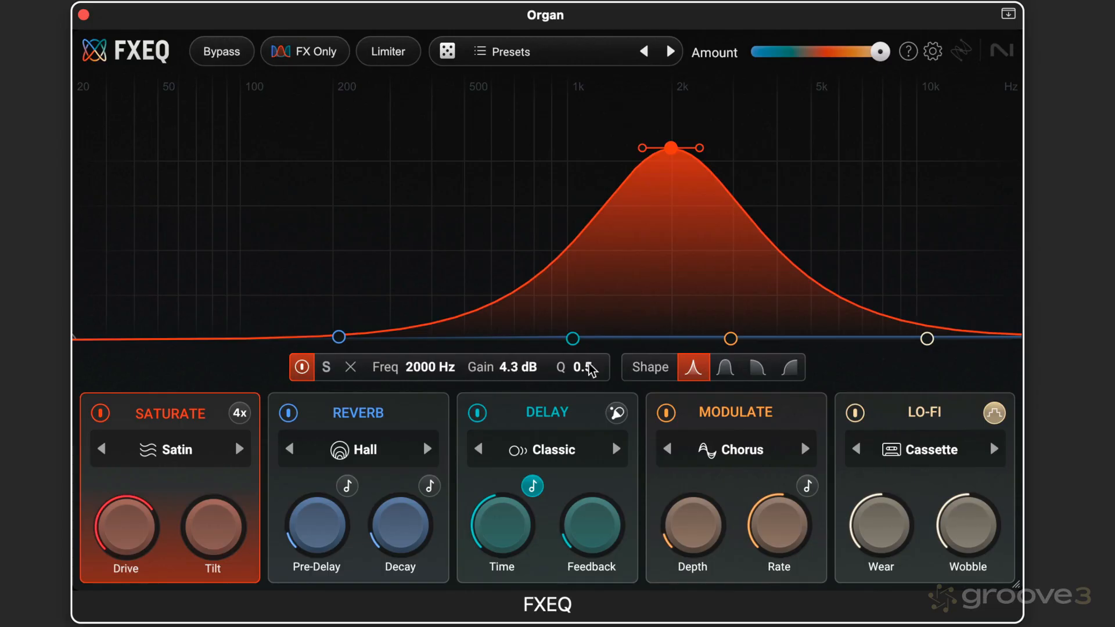
left_click_drag(673, 147, 699, 148)
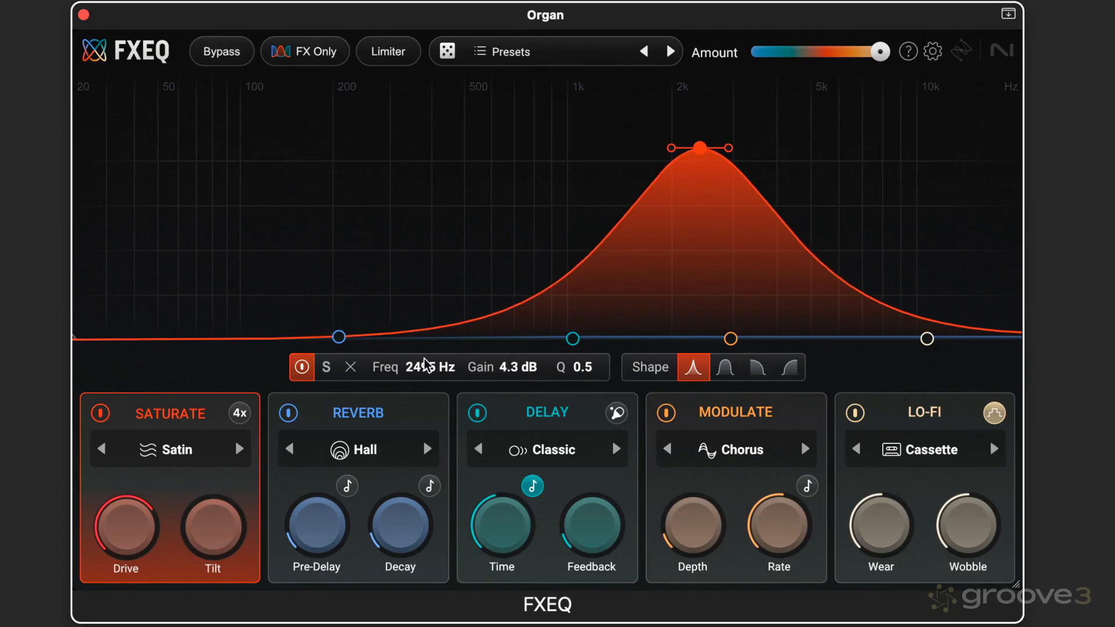
left_click_drag(699, 147, 699, 149)
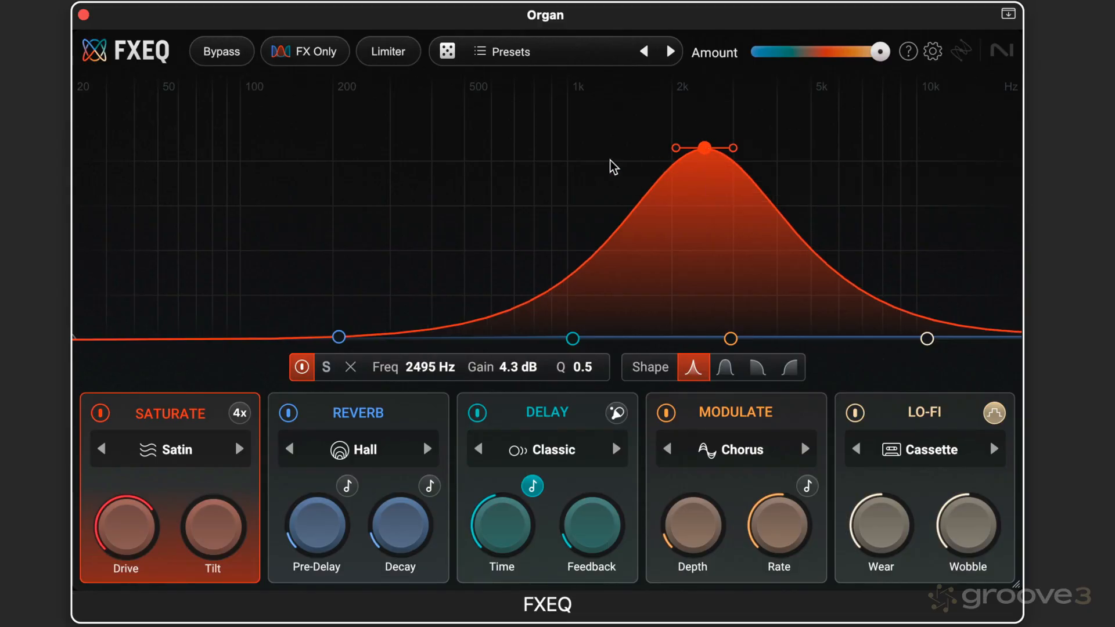
mouse_move(704, 148)
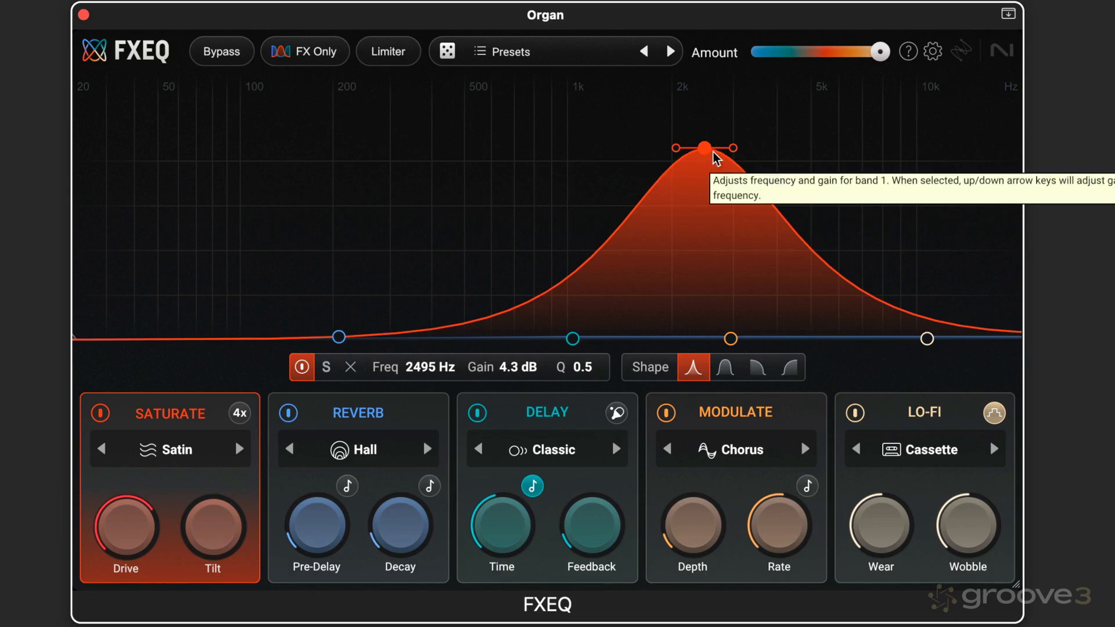
left_click_drag(705, 147, 673, 147)
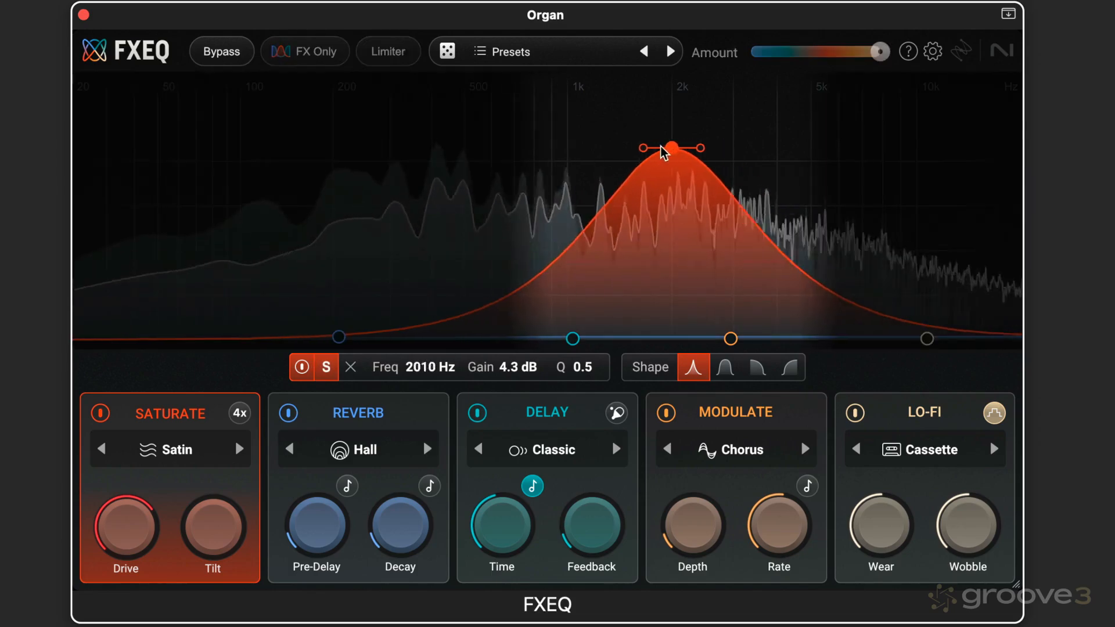
left_click_drag(672, 148, 485, 136)
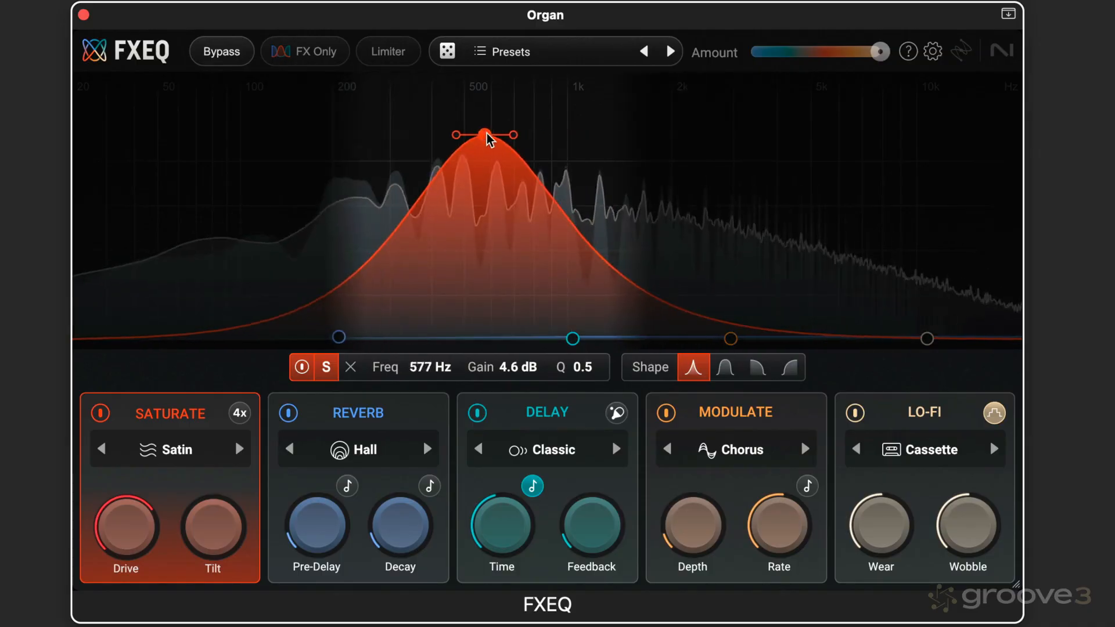
left_click_drag(485, 134, 690, 137)
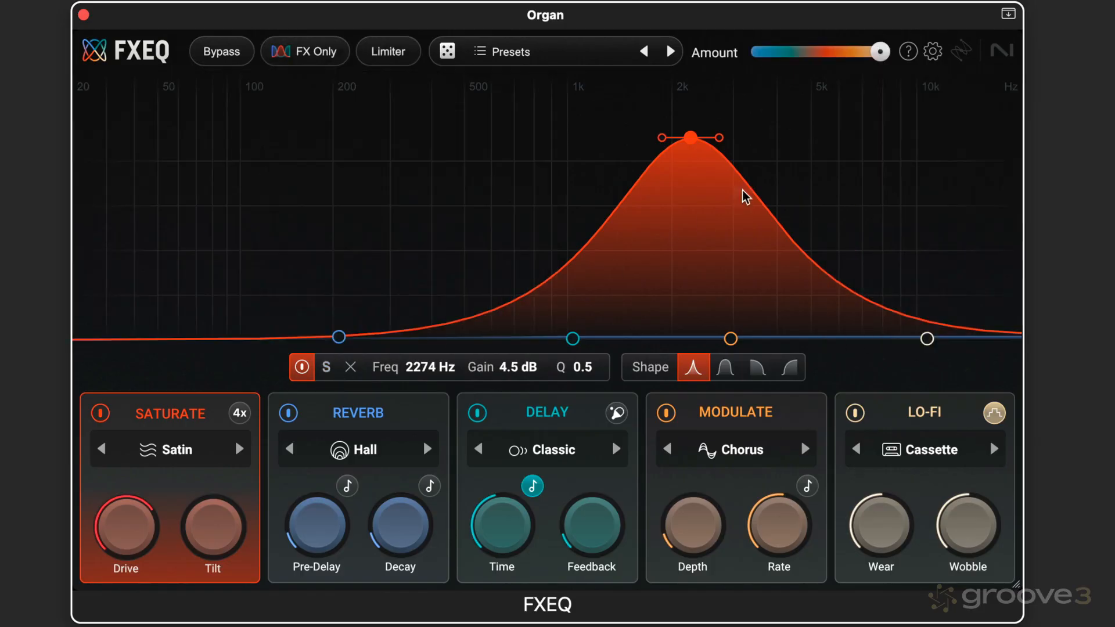
mouse_move(350, 368)
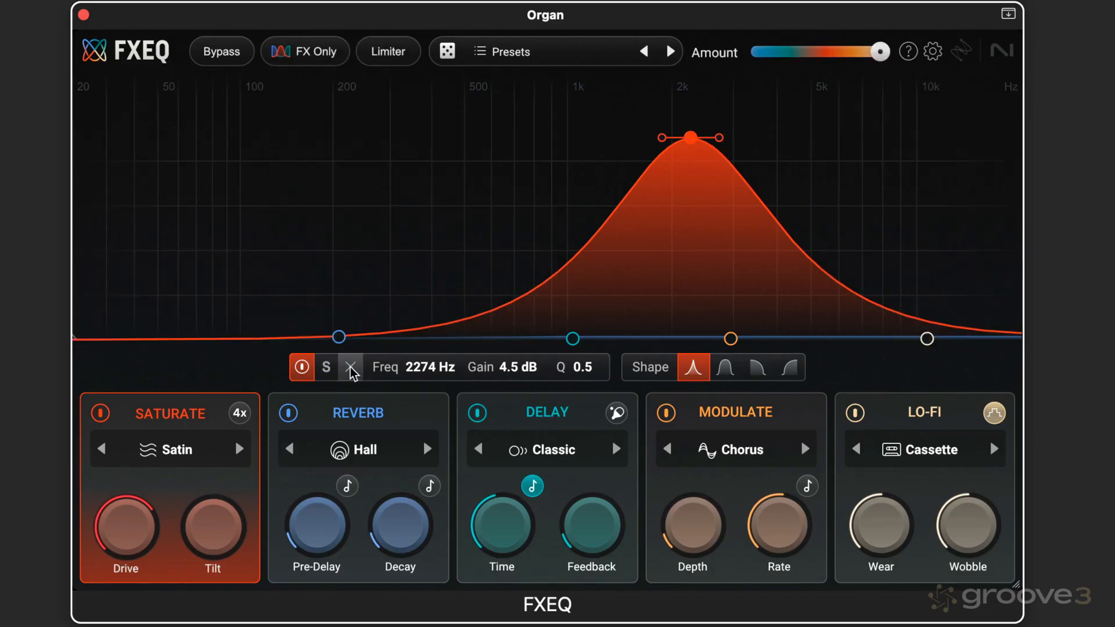
Delete the old band and add a boosted low Satin bell near 118 Hz.
left_click(349, 369)
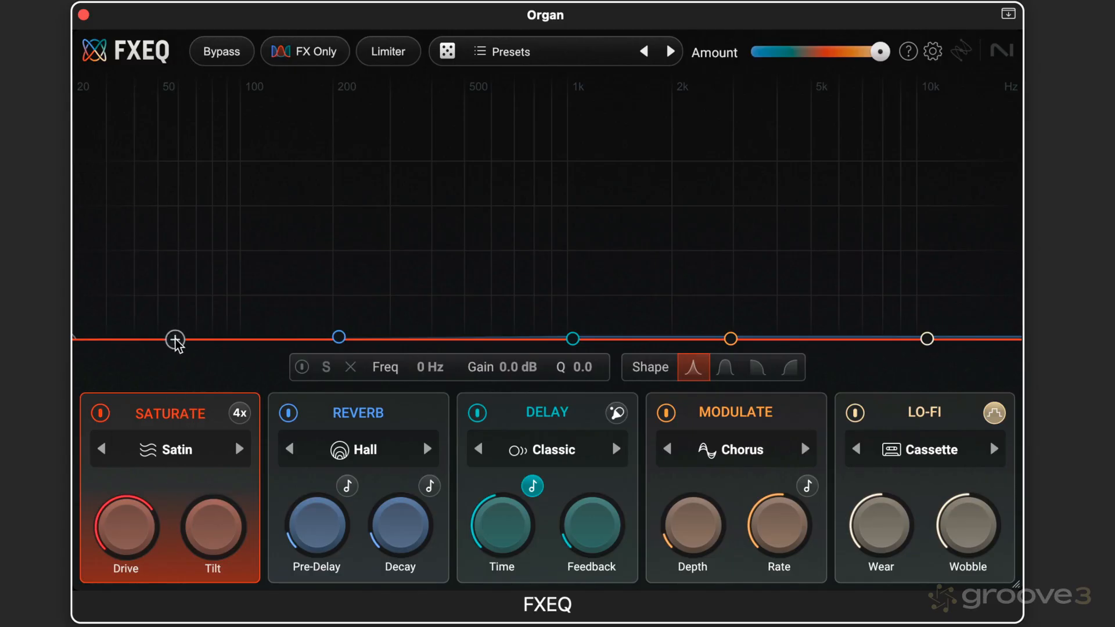
left_click(175, 338)
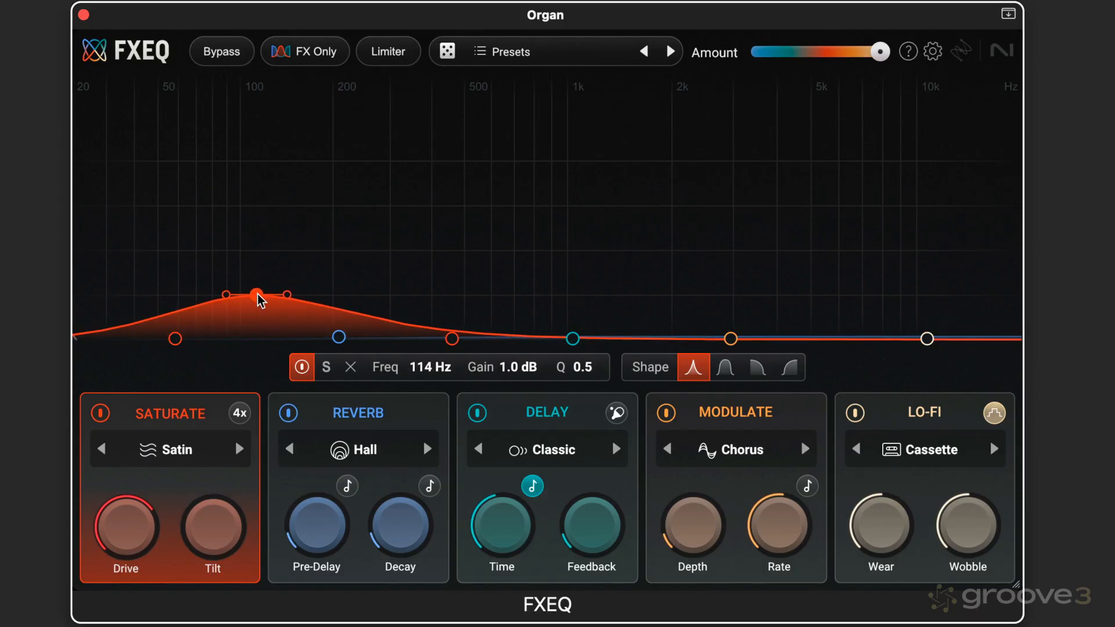
left_click_drag(256, 299, 264, 228)
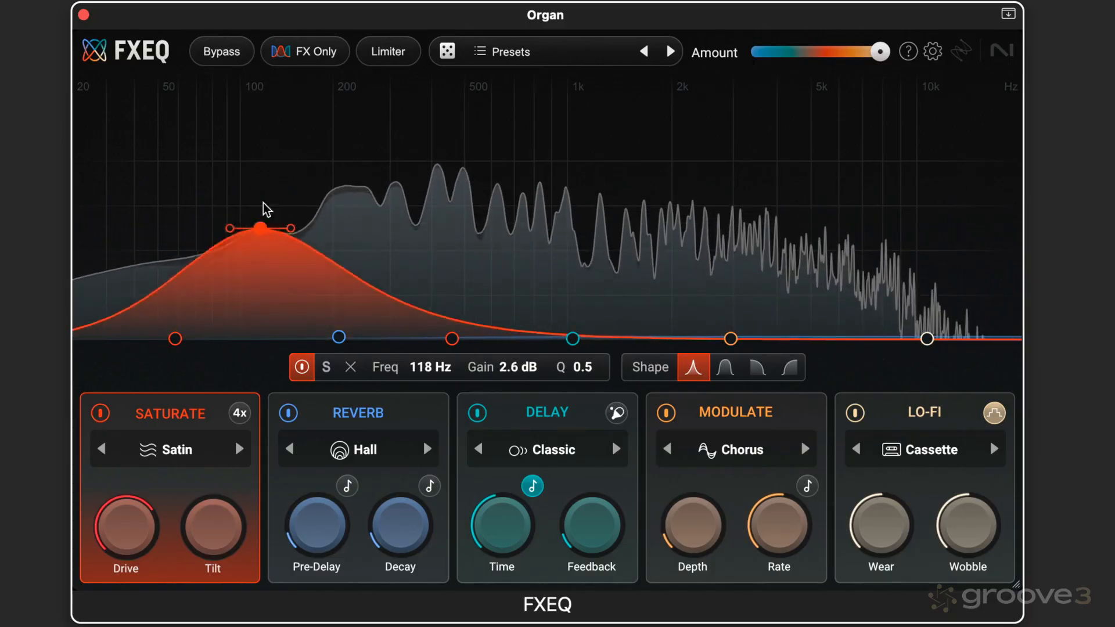
left_click_drag(264, 227, 264, 169)
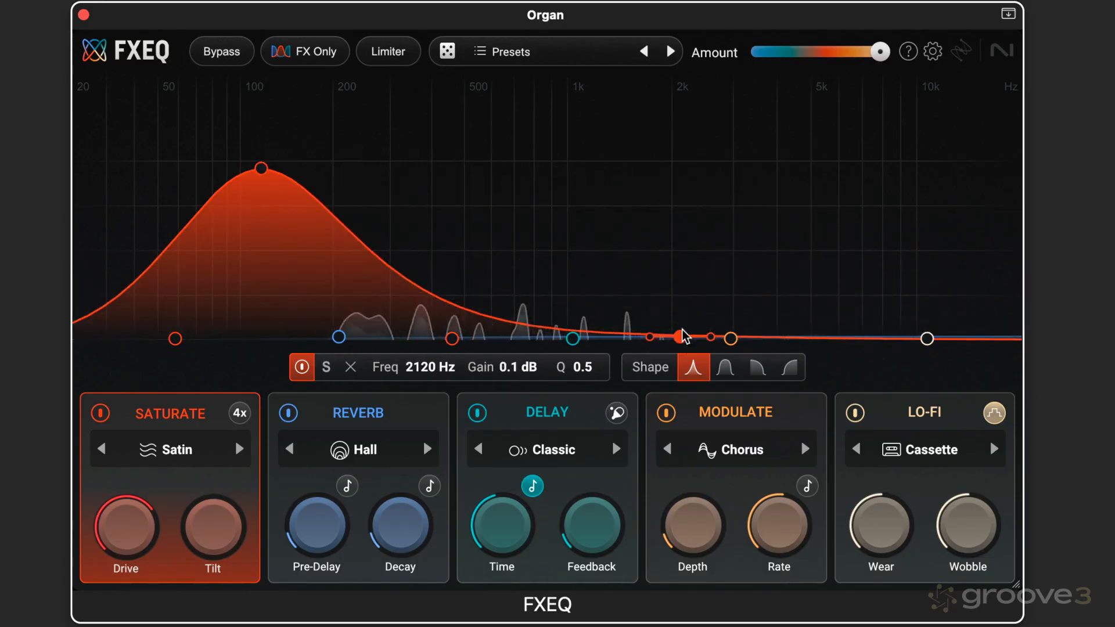
Add a second wide Satin bell at 3877 Hz, 4.6 dB, Q 0.4.
left_click_drag(672, 336, 713, 245)
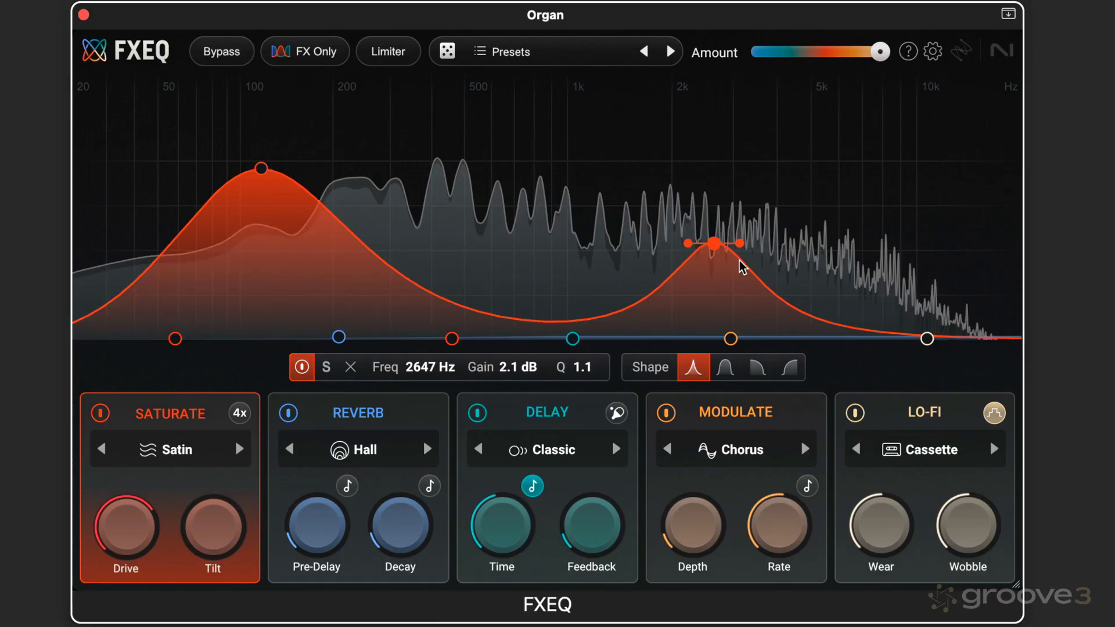
left_click_drag(713, 243, 800, 134)
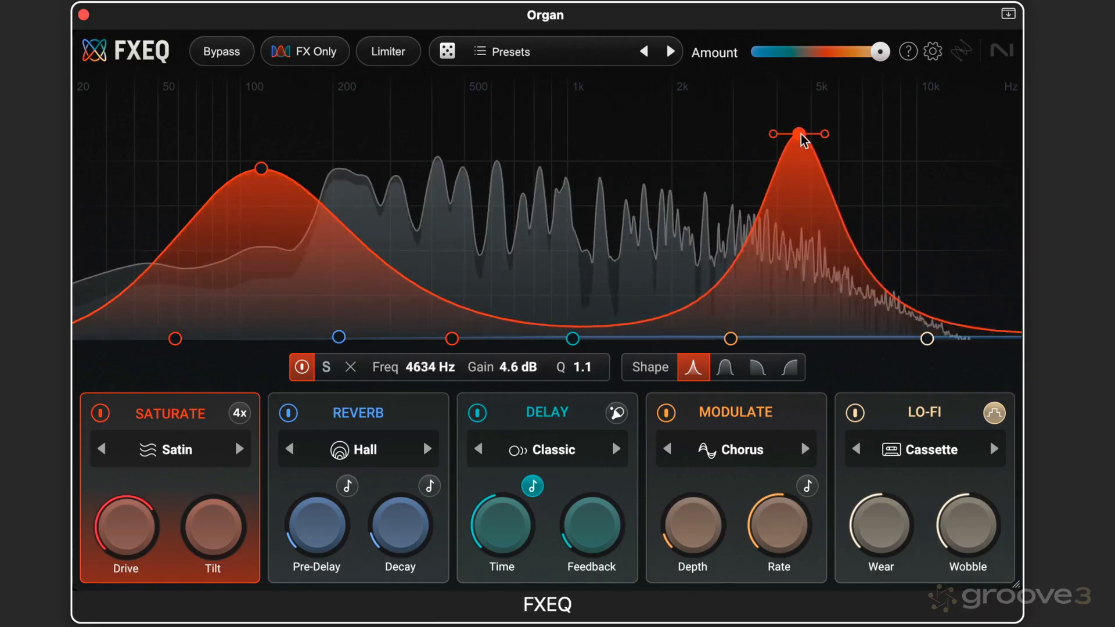
left_click_drag(800, 133, 771, 132)
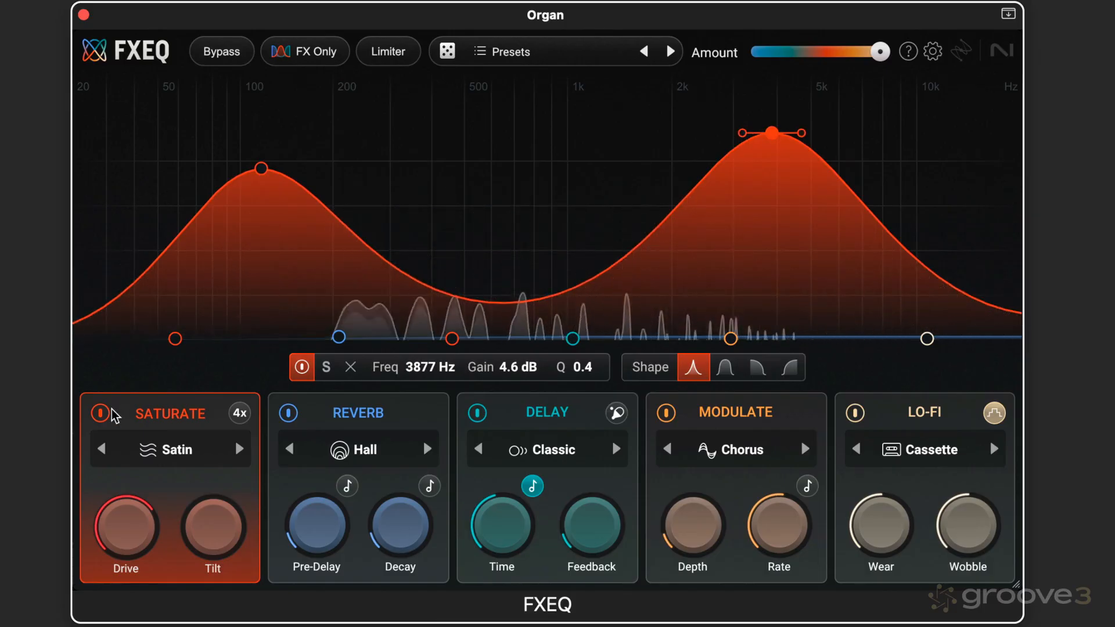
mouse_move(993, 82)
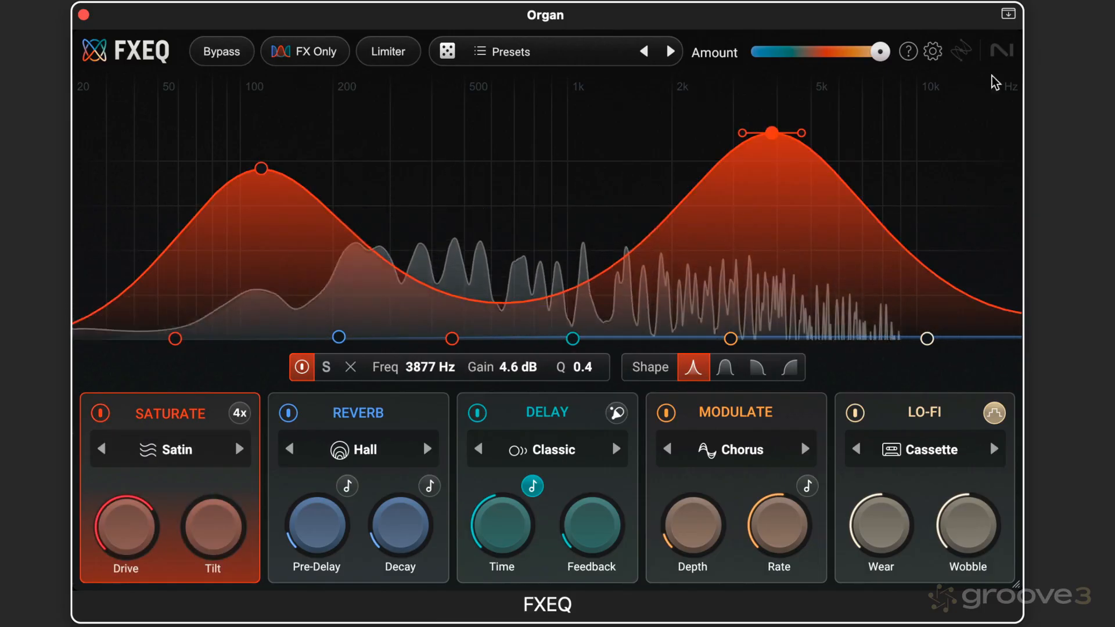
Compare FX Only and Bypass, then switch on the output limiter.
left_click(304, 51)
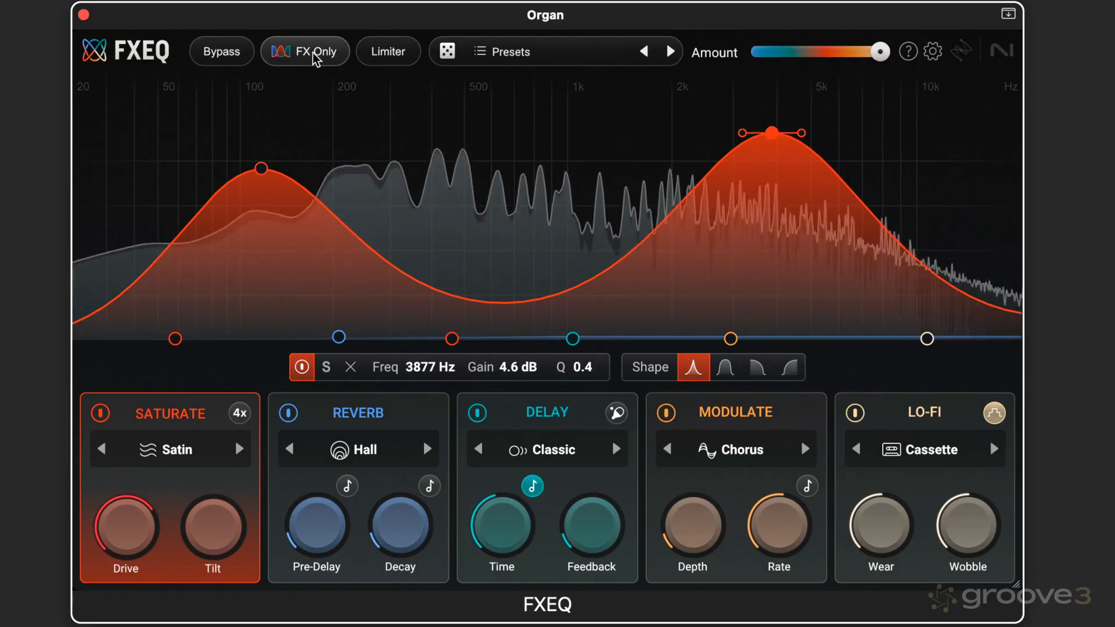
mouse_move(304, 51)
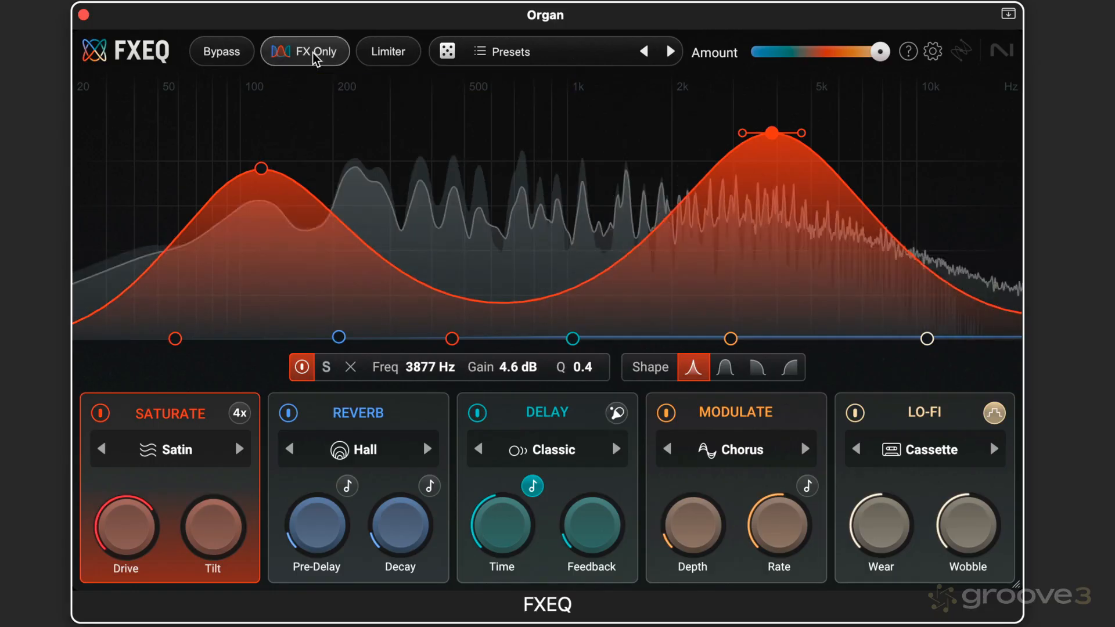
left_click(220, 51)
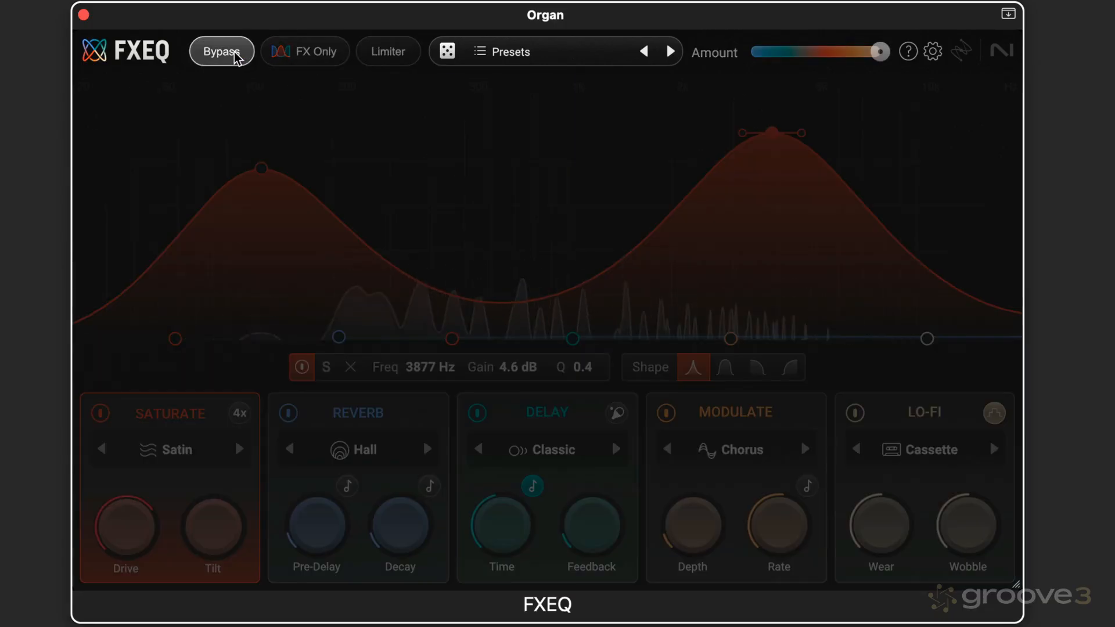
left_click(220, 52)
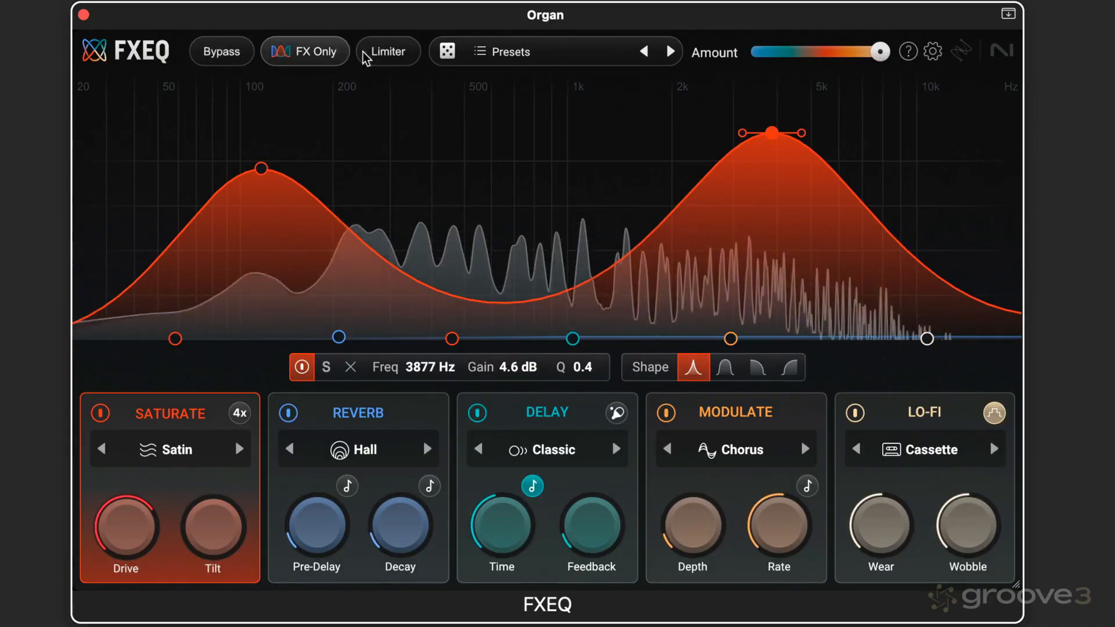
left_click(386, 52)
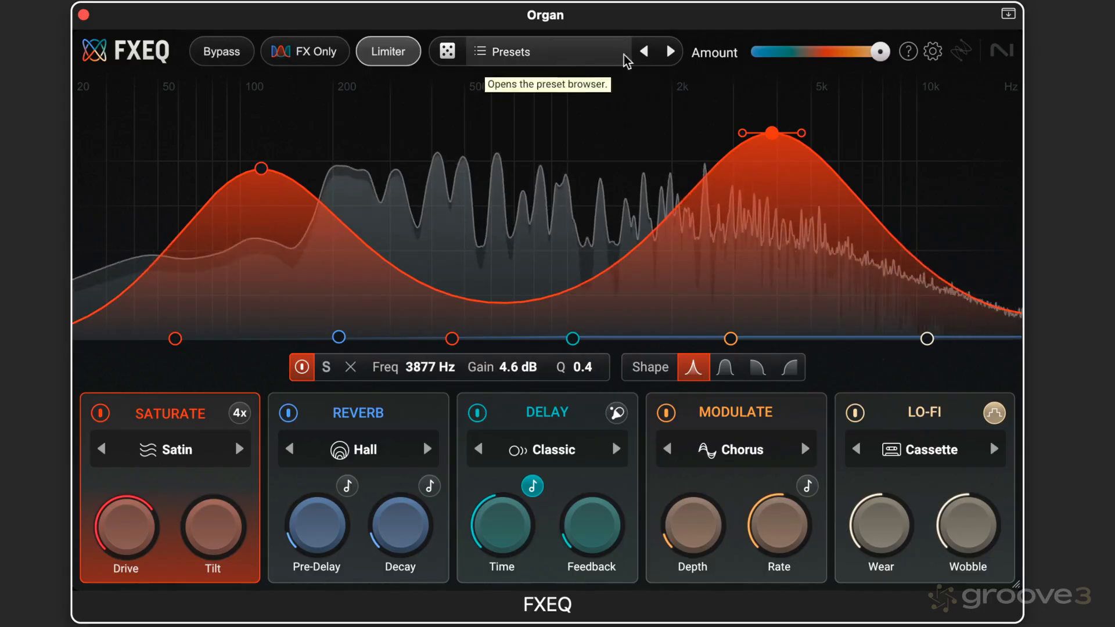
Sweep the effect Amount down to 0% and back up to around 85%.
left_click_drag(879, 50, 846, 50)
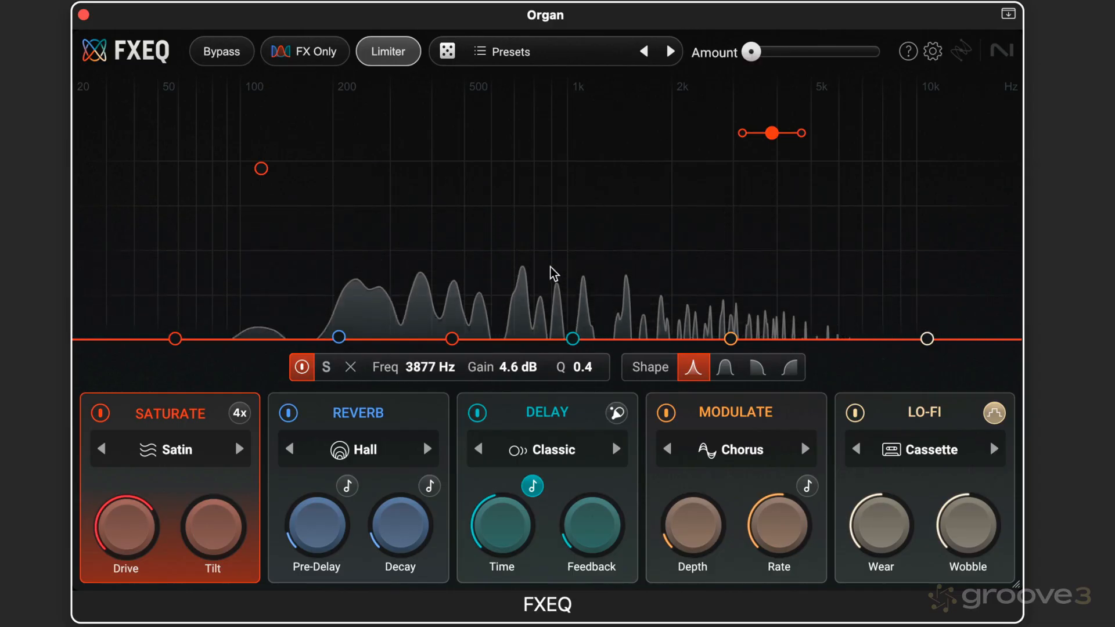
left_click_drag(750, 51, 755, 51)
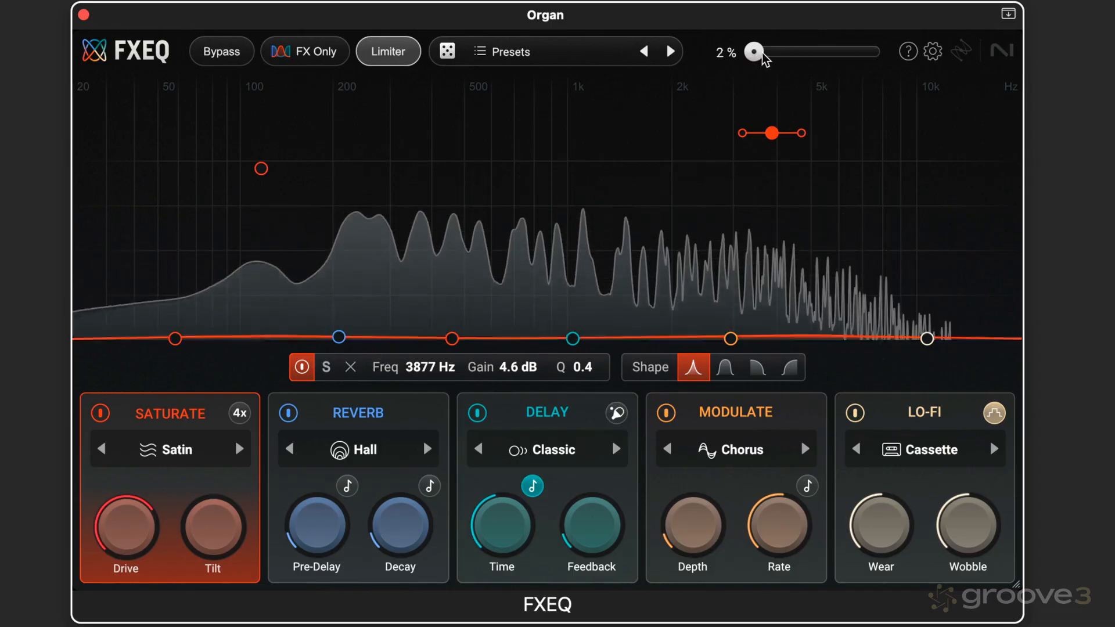
left_click_drag(754, 51, 856, 51)
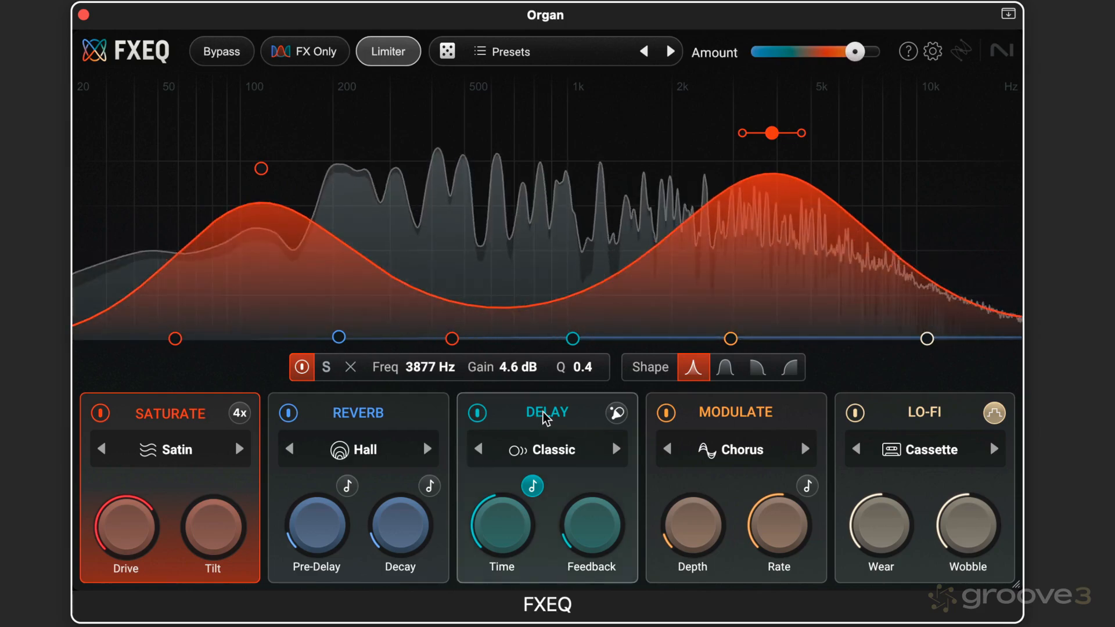
left_click(573, 338)
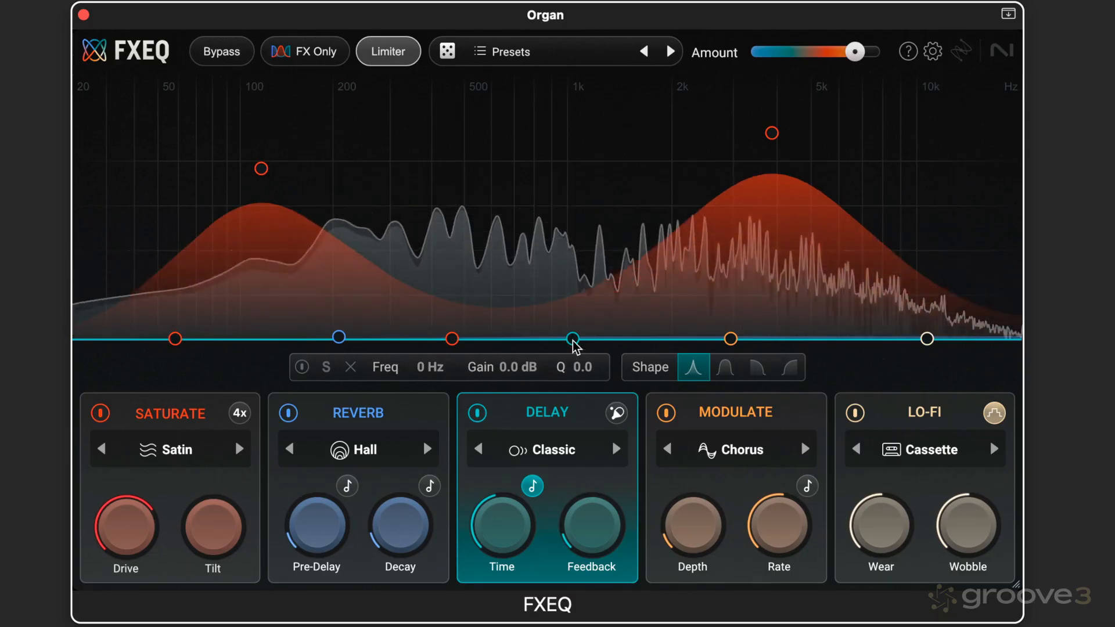
left_click_drag(574, 338, 534, 258)
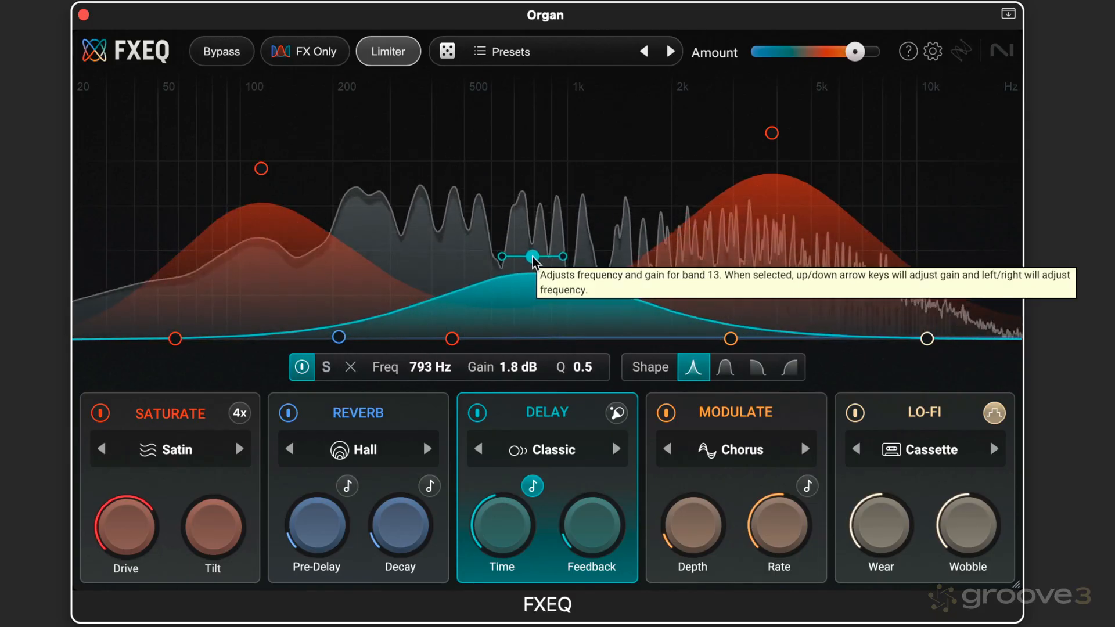
left_click(546, 448)
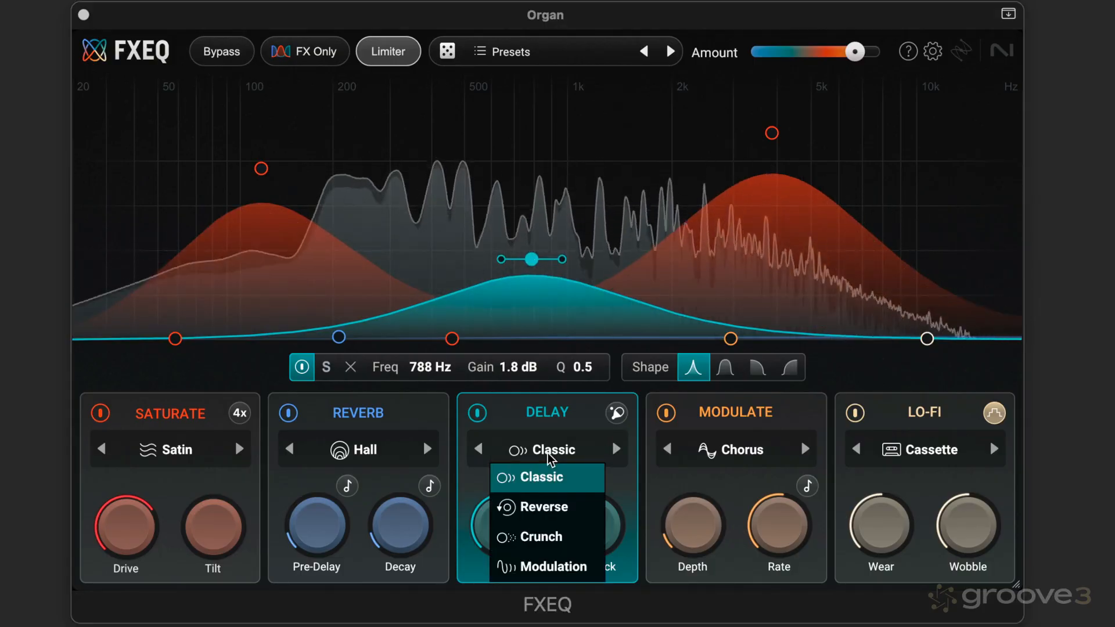
left_click(538, 537)
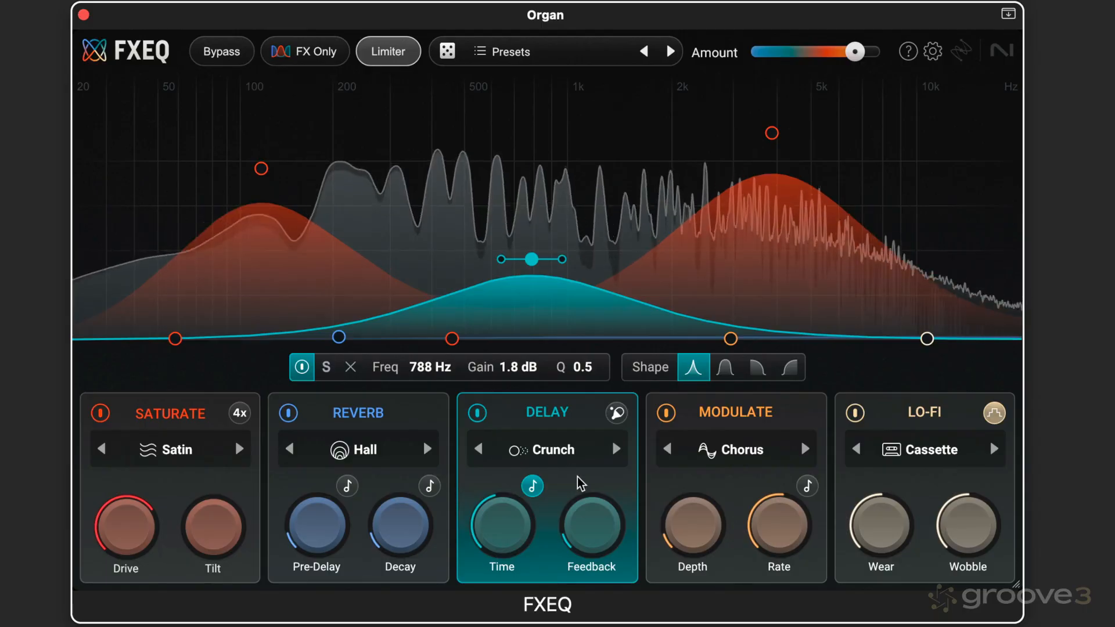
mouse_move(554, 340)
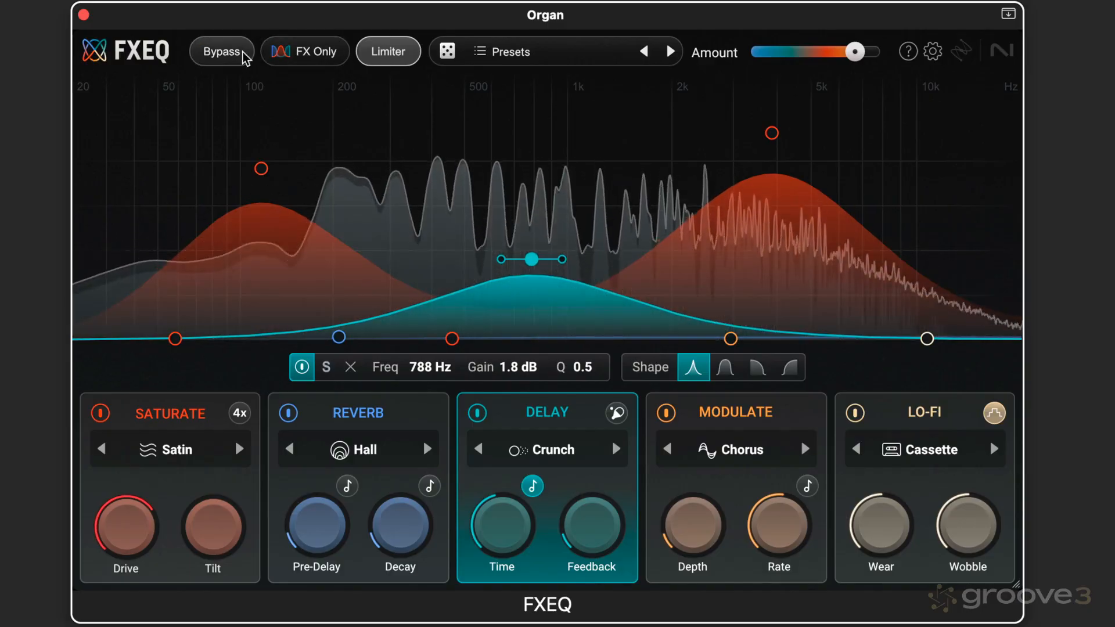
left_click(221, 51)
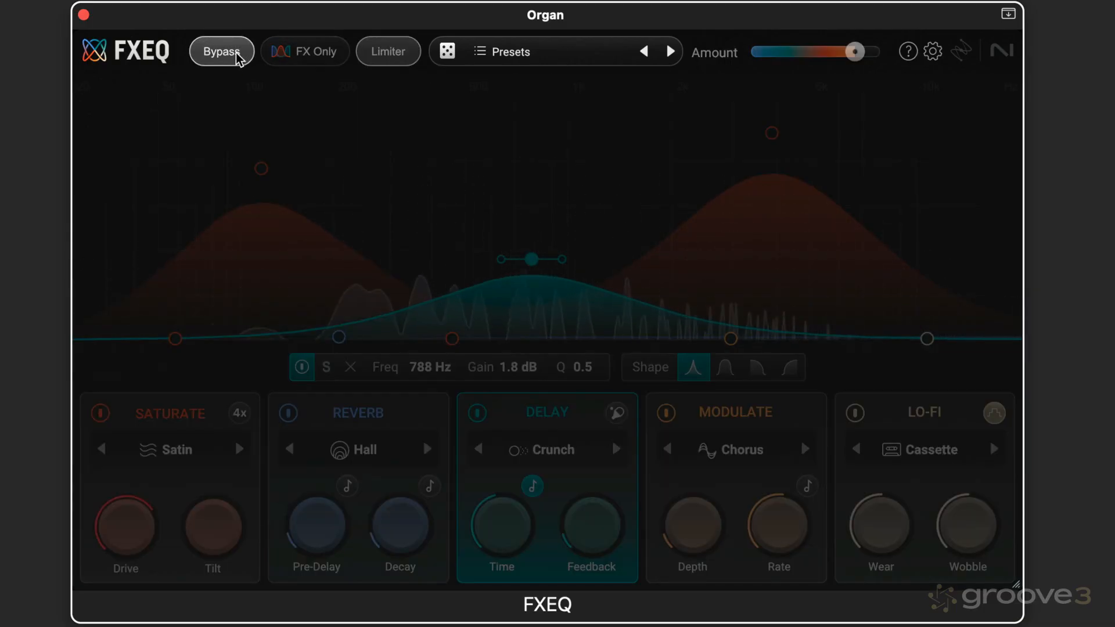
left_click(220, 51)
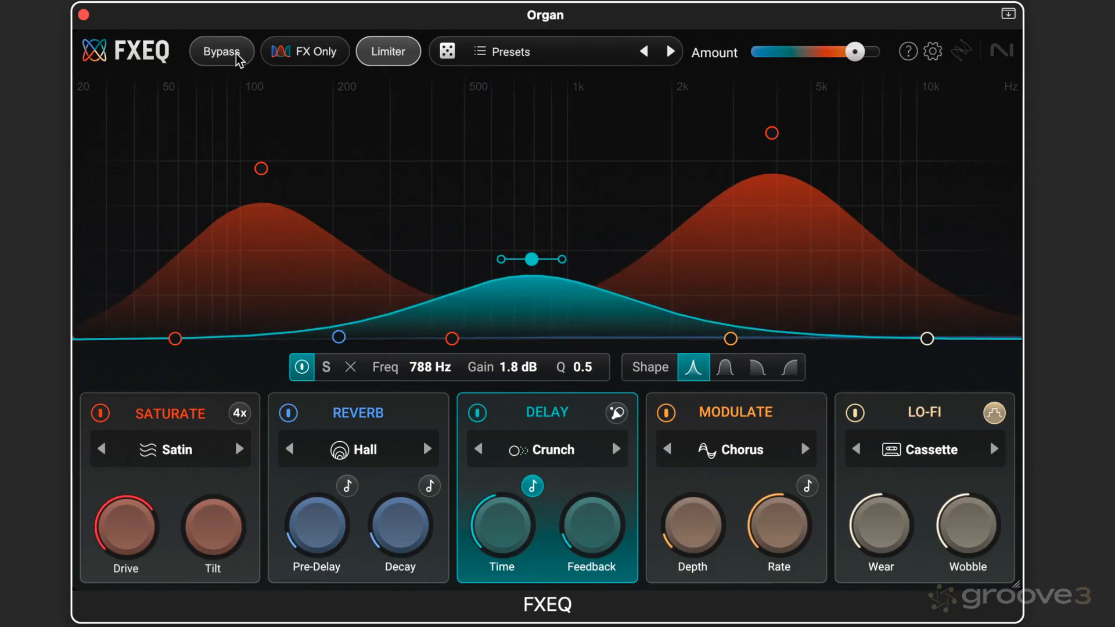
left_click(221, 51)
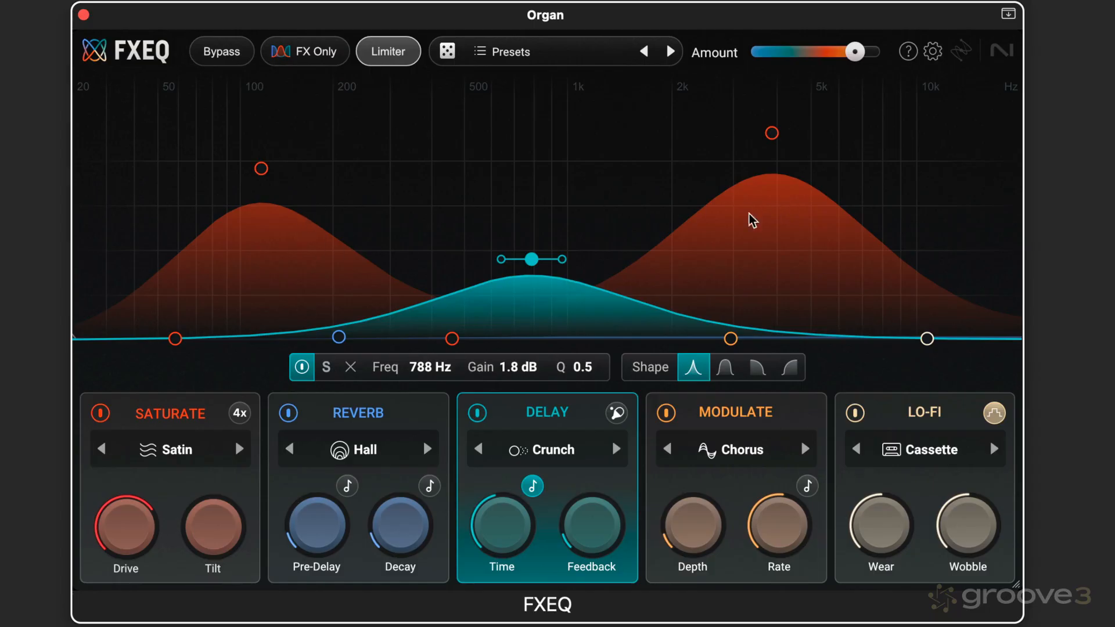
mouse_move(628, 338)
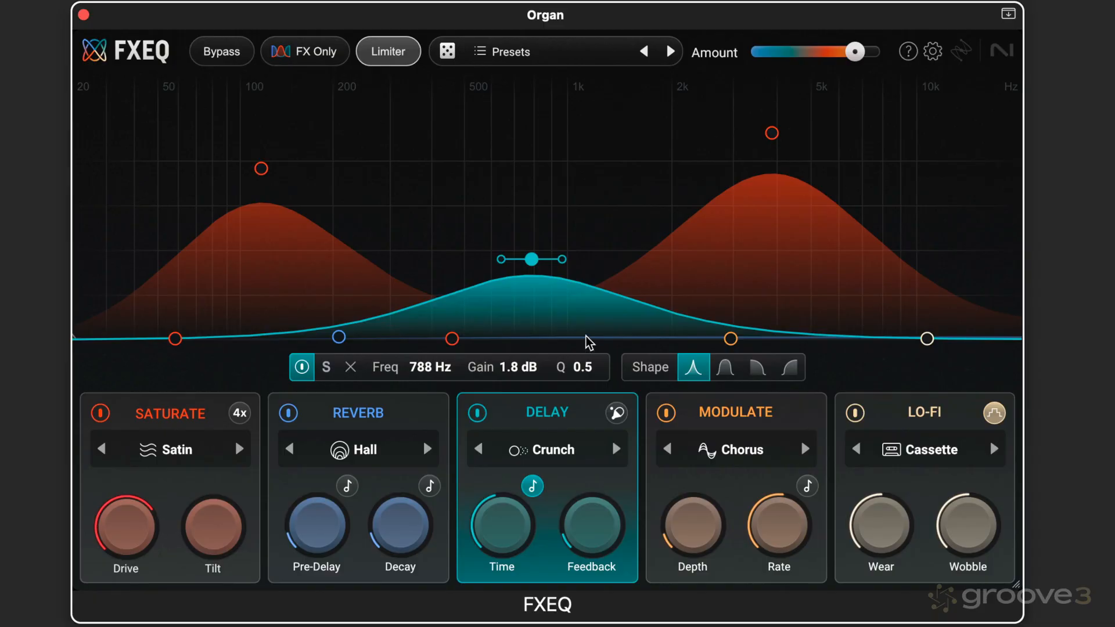
Pull the Delay band down to 0 dB so all bands lie flat.
left_click_drag(530, 259, 587, 329)
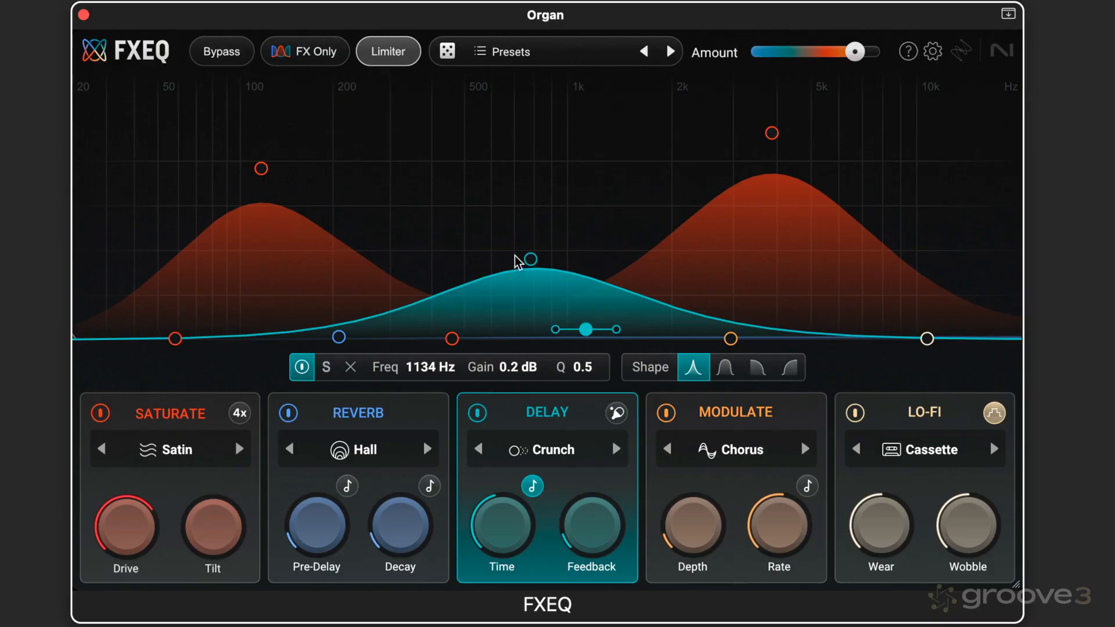
mouse_move(528, 265)
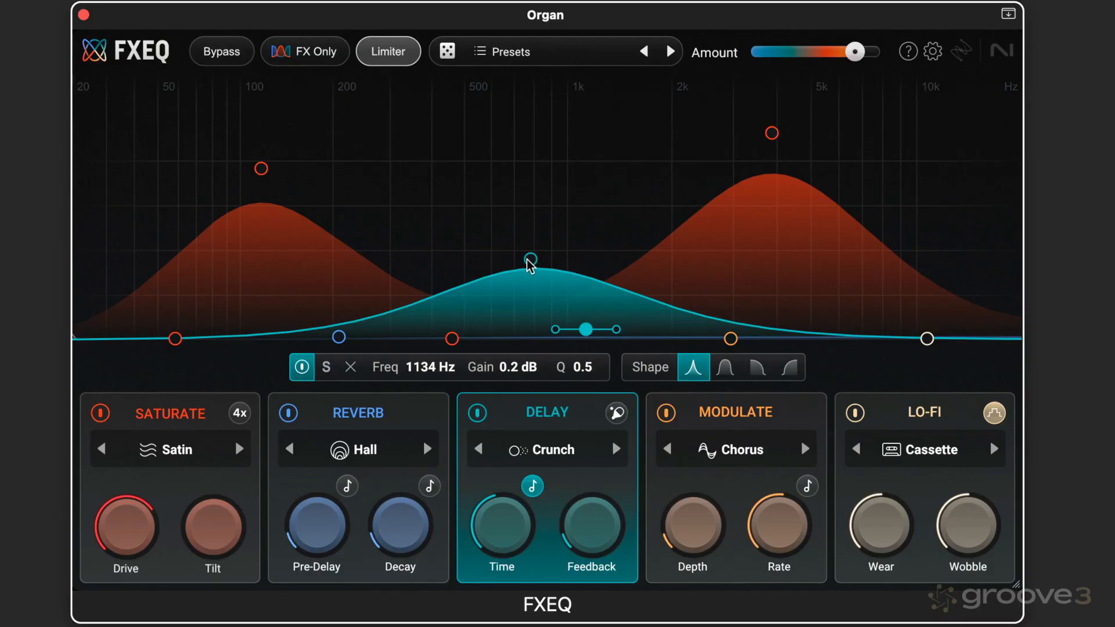
left_click_drag(529, 258, 530, 338)
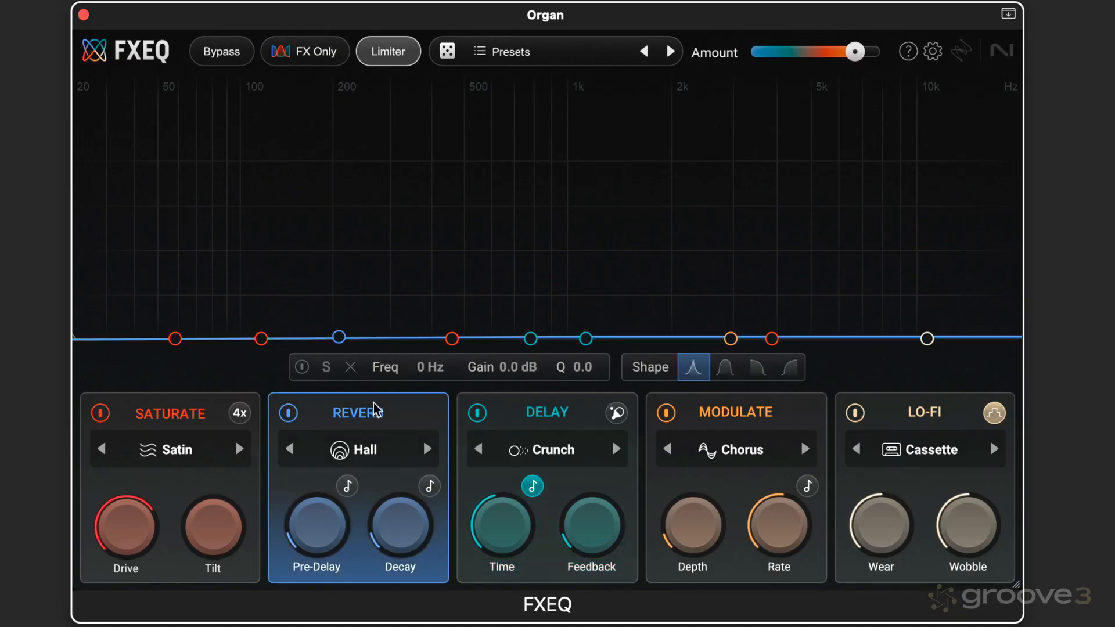
Raise the Reverb band to about 3.7 dB, trying high-shelf then low-shelf shapes near 741 Hz.
left_click_drag(339, 338, 359, 292)
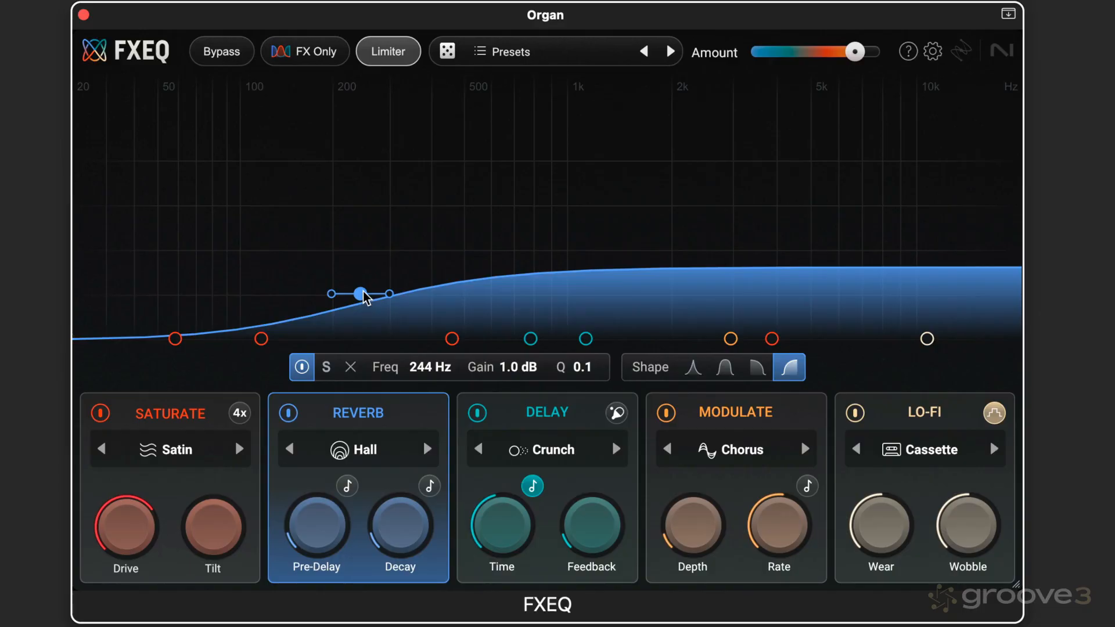
left_click_drag(359, 292, 503, 251)
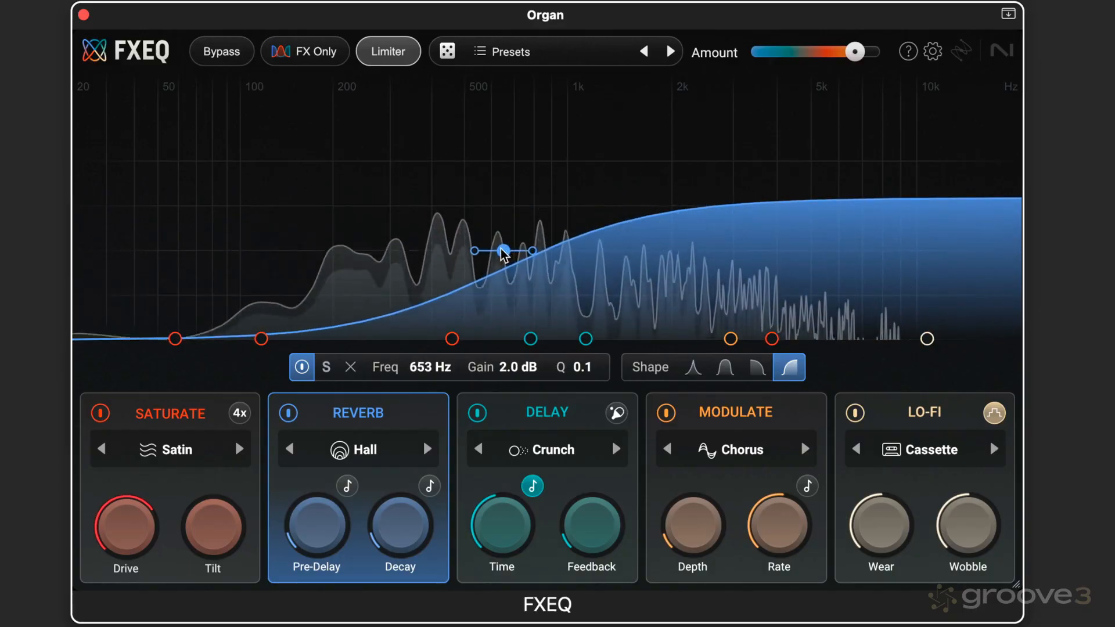
left_click_drag(503, 251, 498, 171)
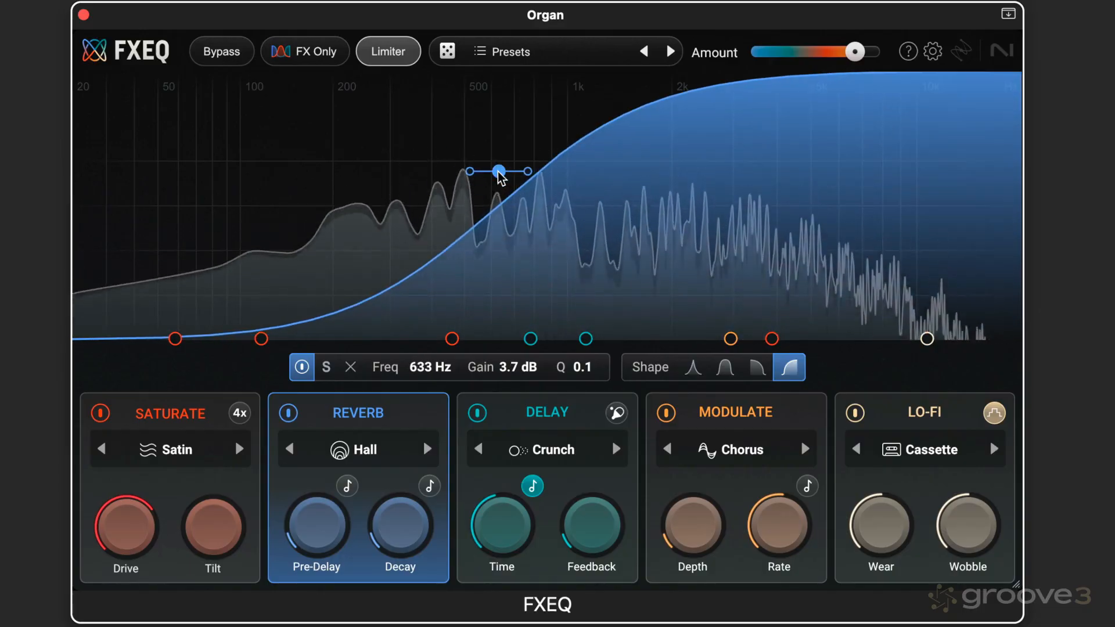
mouse_move(788, 367)
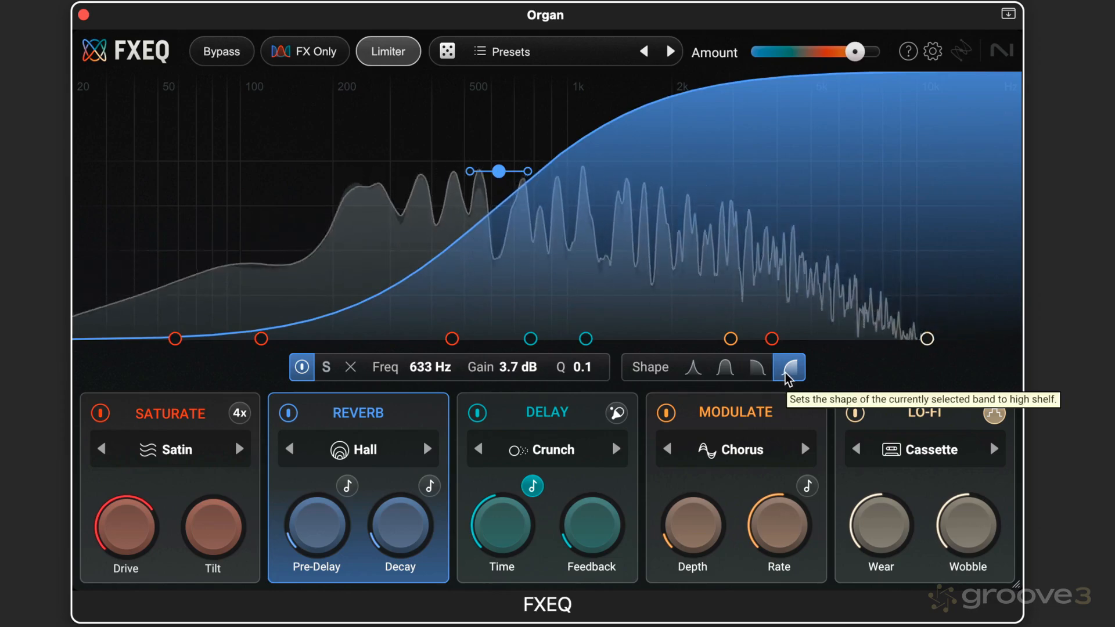
mouse_move(669, 300)
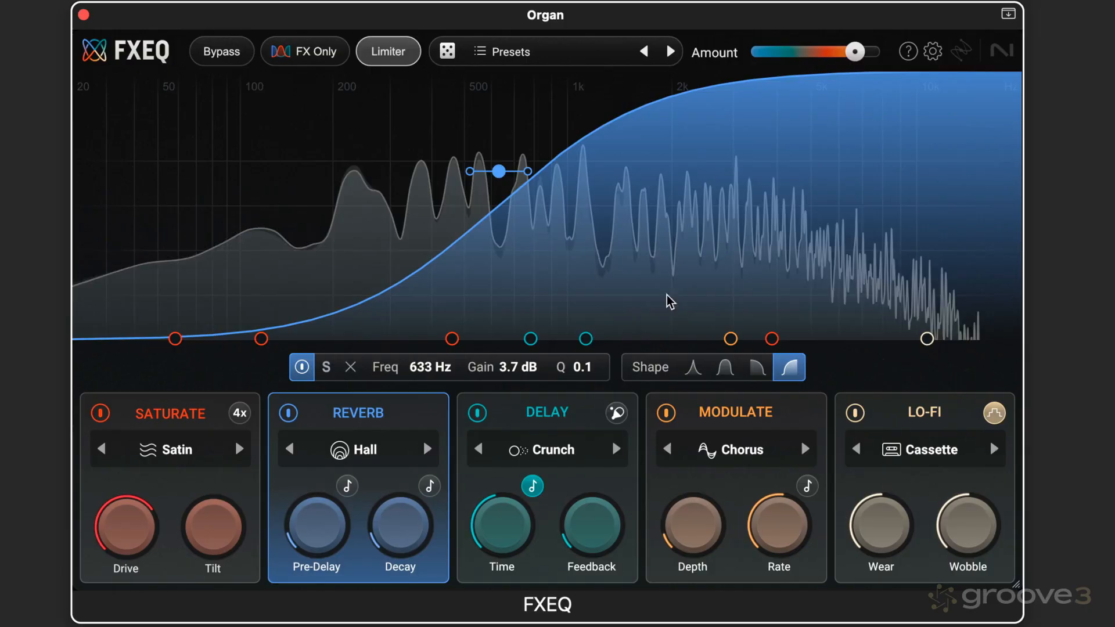
left_click(756, 367)
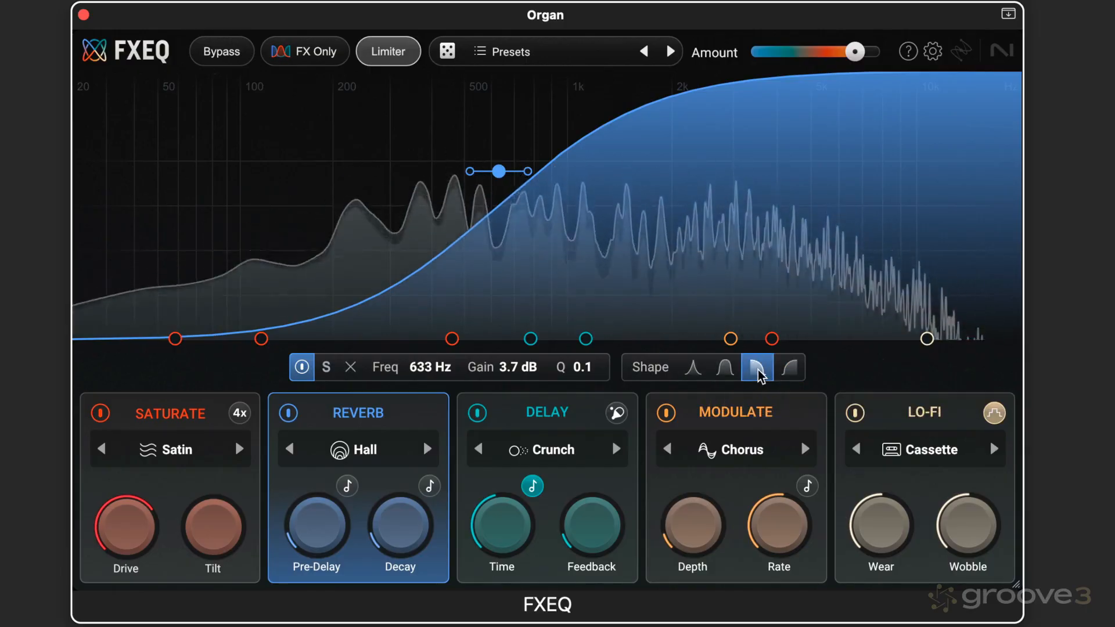
left_click_drag(500, 171, 511, 188)
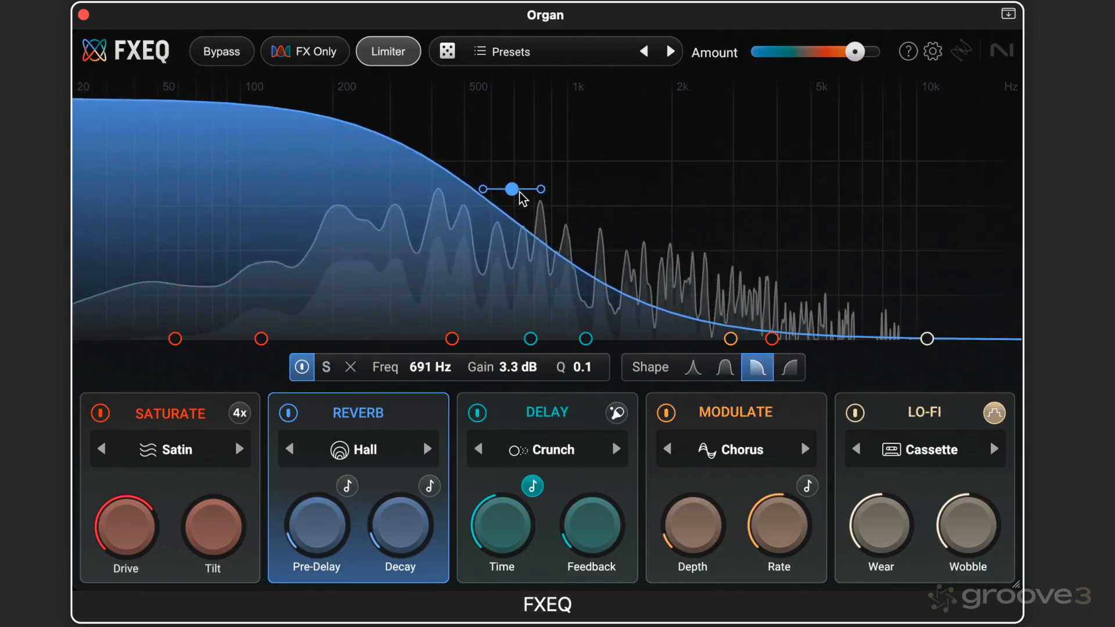
left_click_drag(513, 188, 523, 198)
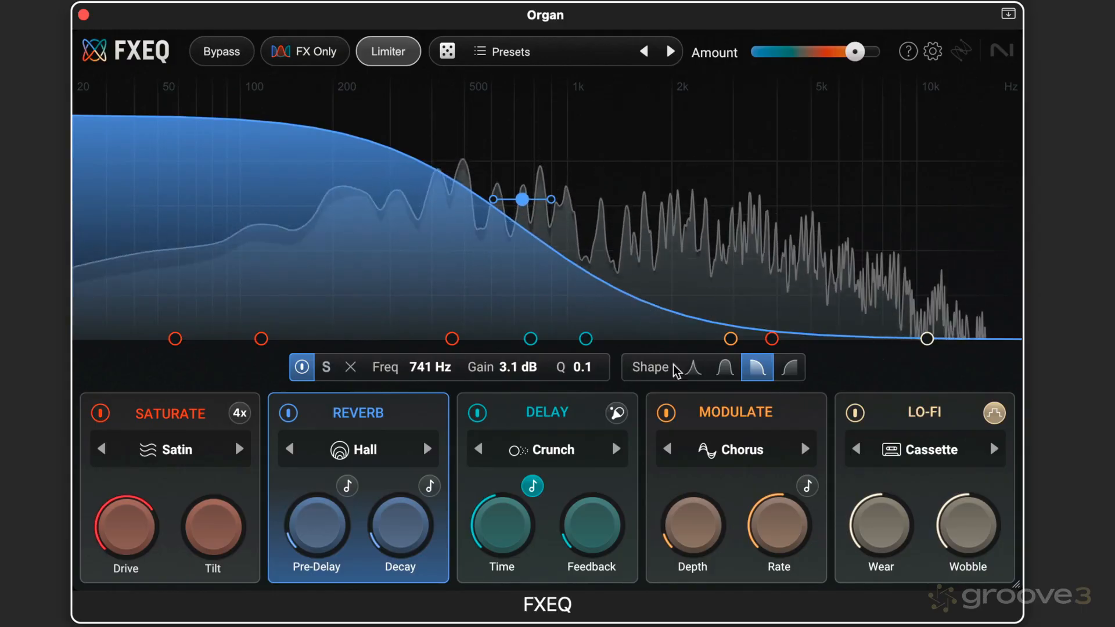
Make the Reverb band a wide flat-topped boost at 687 Hz, 3.7 dB after trying a bell.
left_click(693, 367)
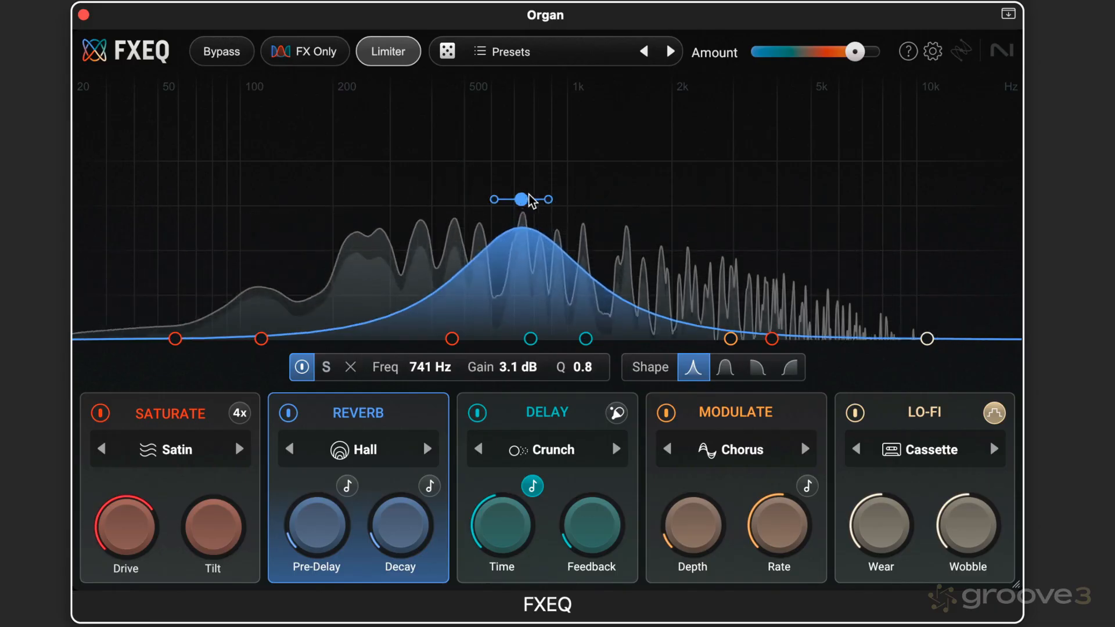
left_click_drag(525, 198, 511, 172)
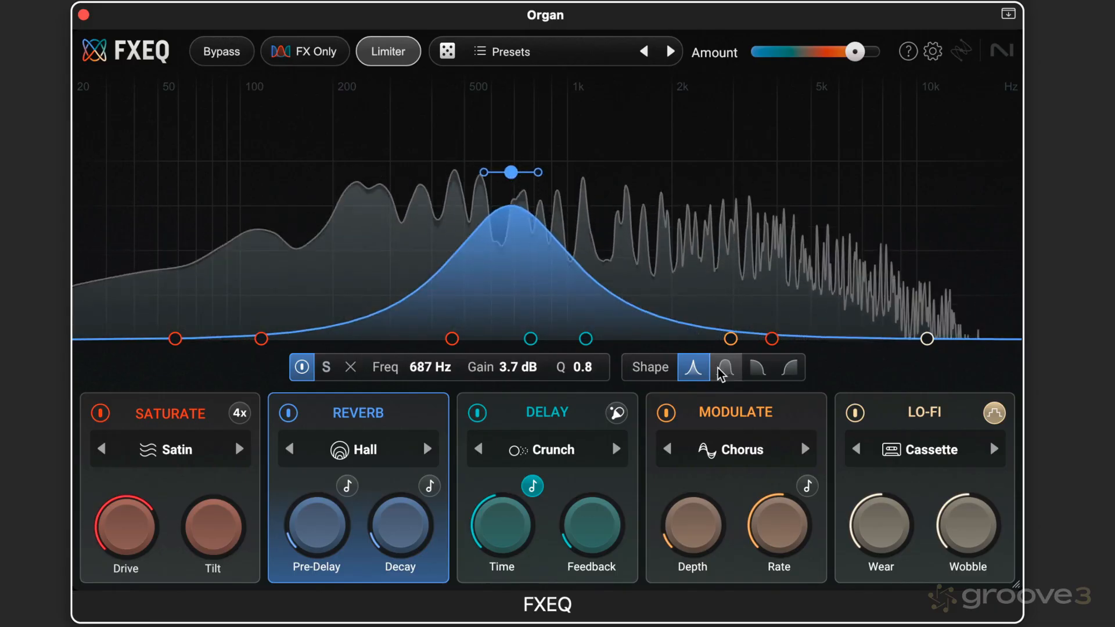
left_click(725, 367)
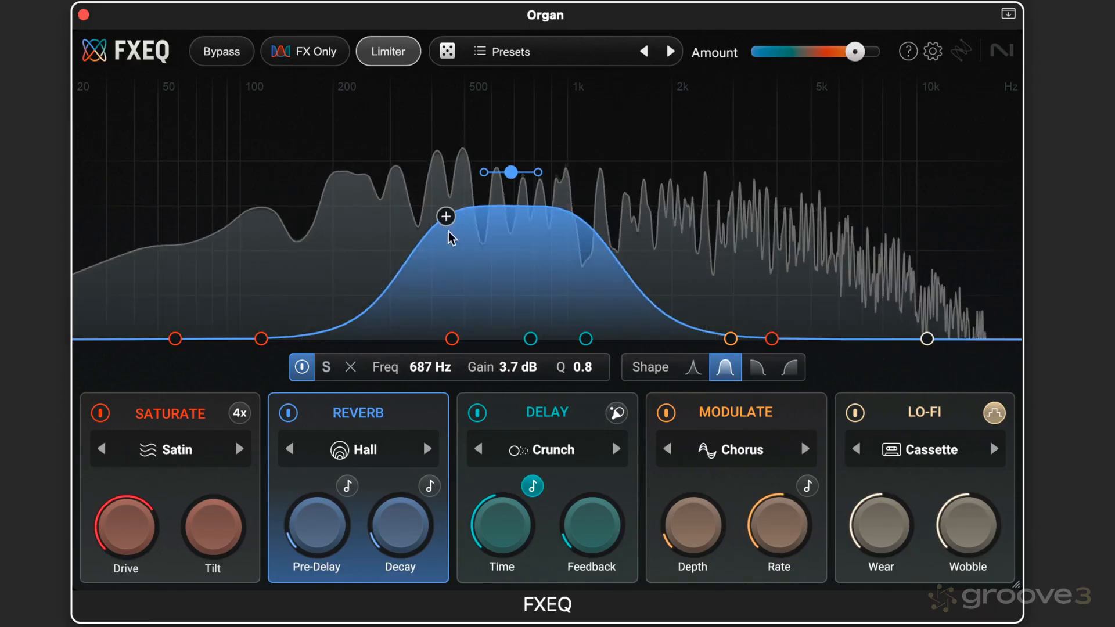
left_click_drag(510, 172, 517, 164)
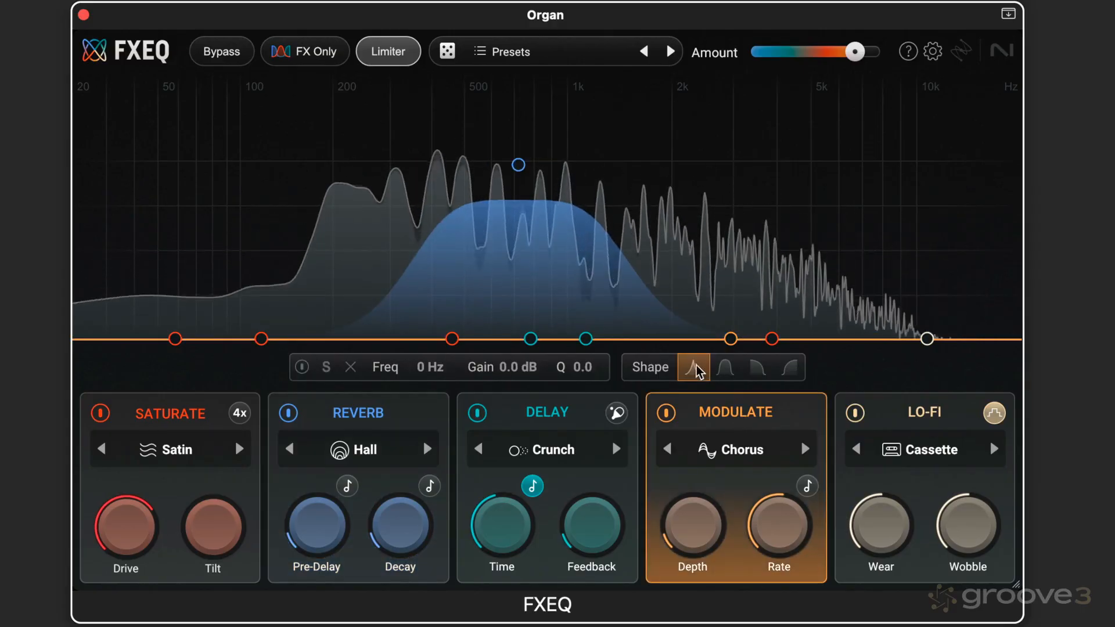
Boost the Modulate band 6.0 dB at 266 Hz and set its type to Flanger.
left_click_drag(731, 339, 717, 295)
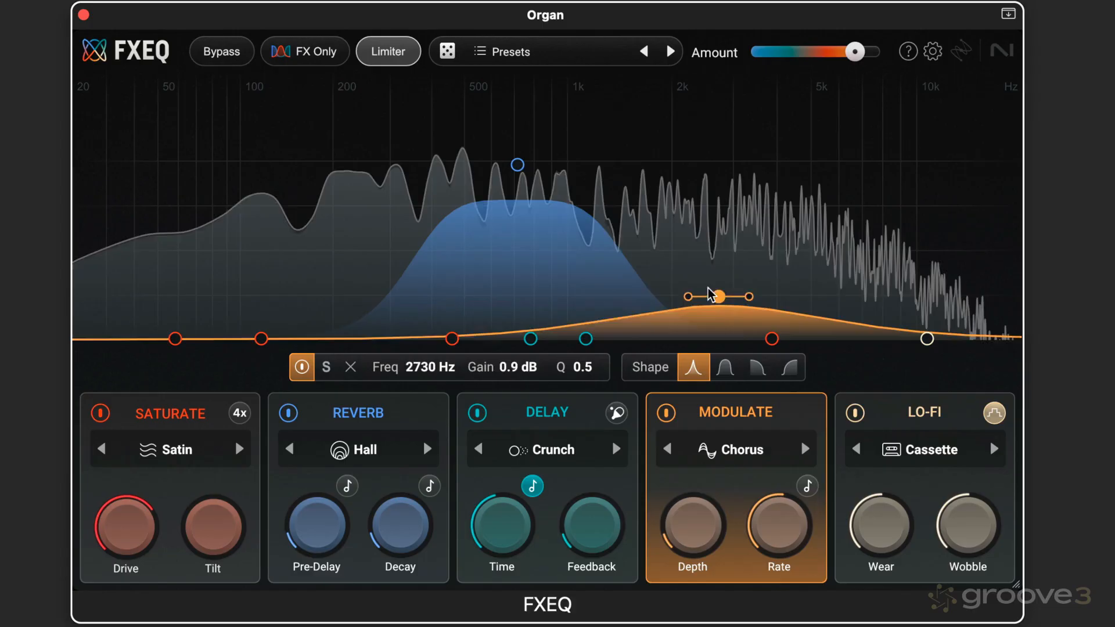
left_click_drag(717, 293, 373, 75)
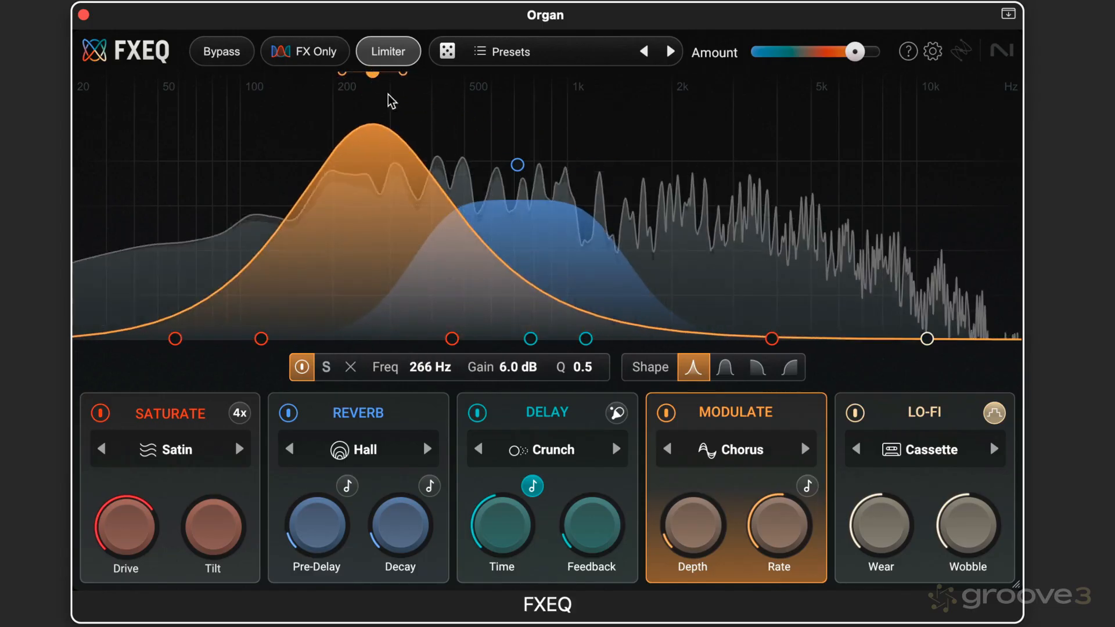
left_click(736, 448)
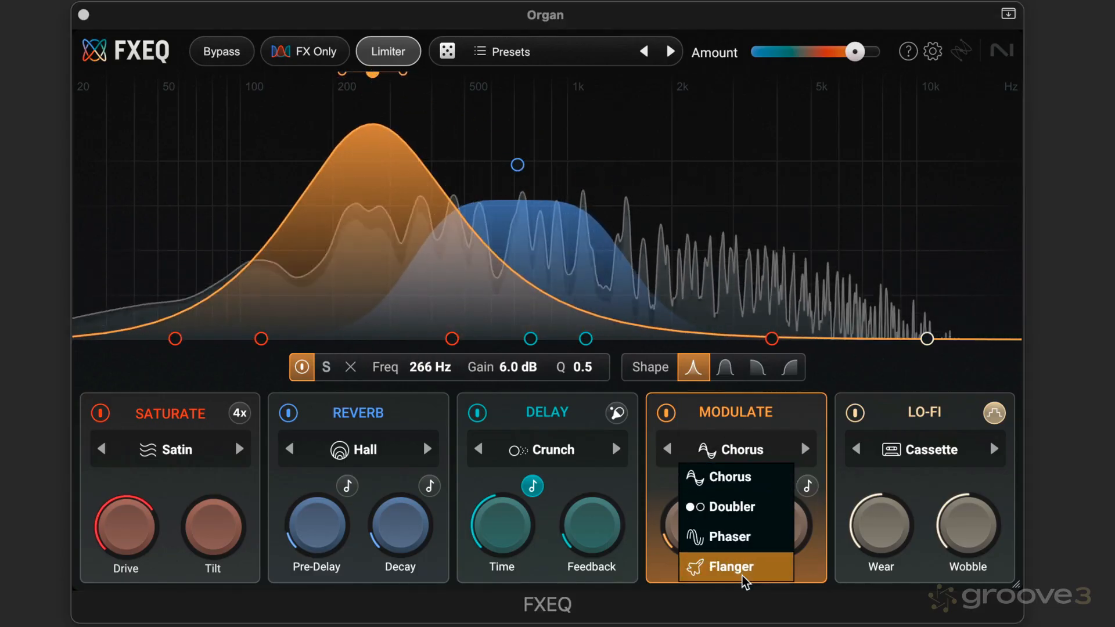
left_click(737, 566)
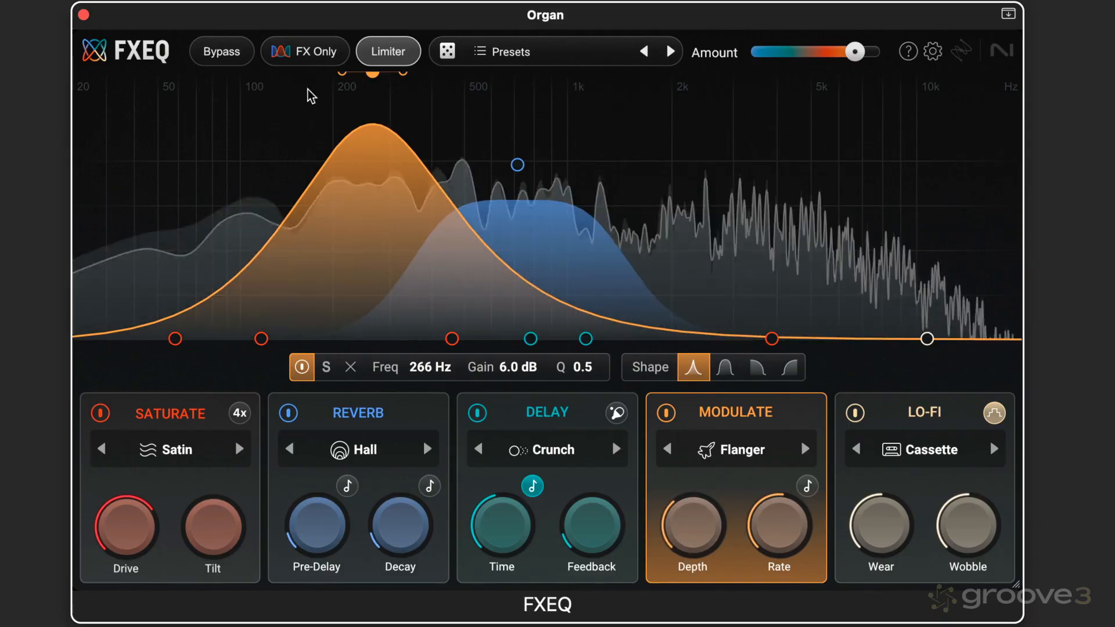
left_click(221, 51)
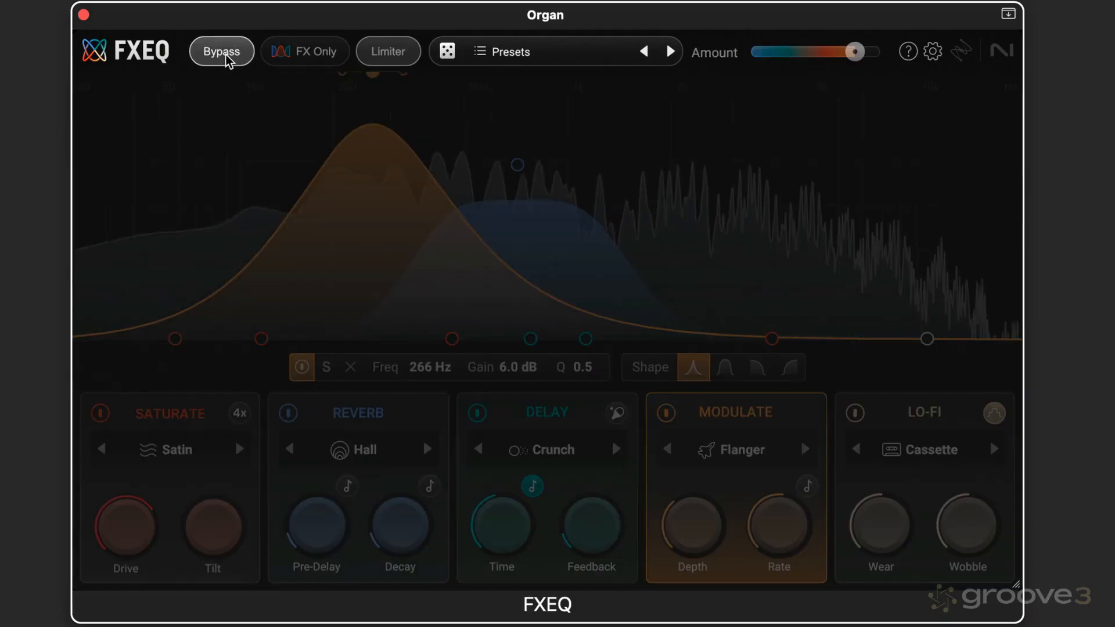
left_click(305, 51)
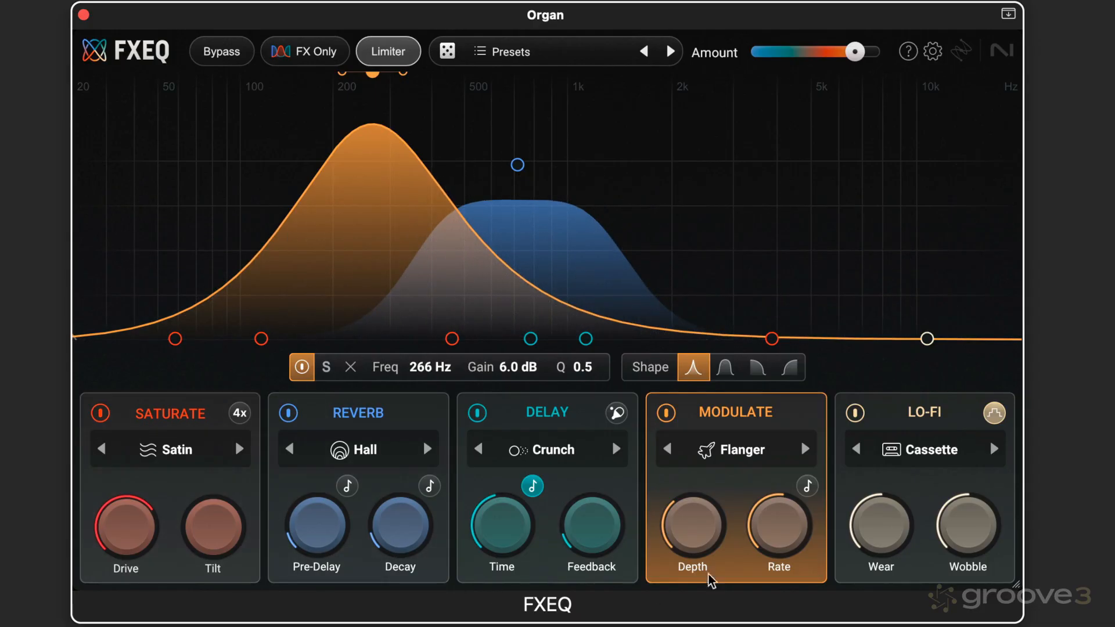
mouse_move(655, 248)
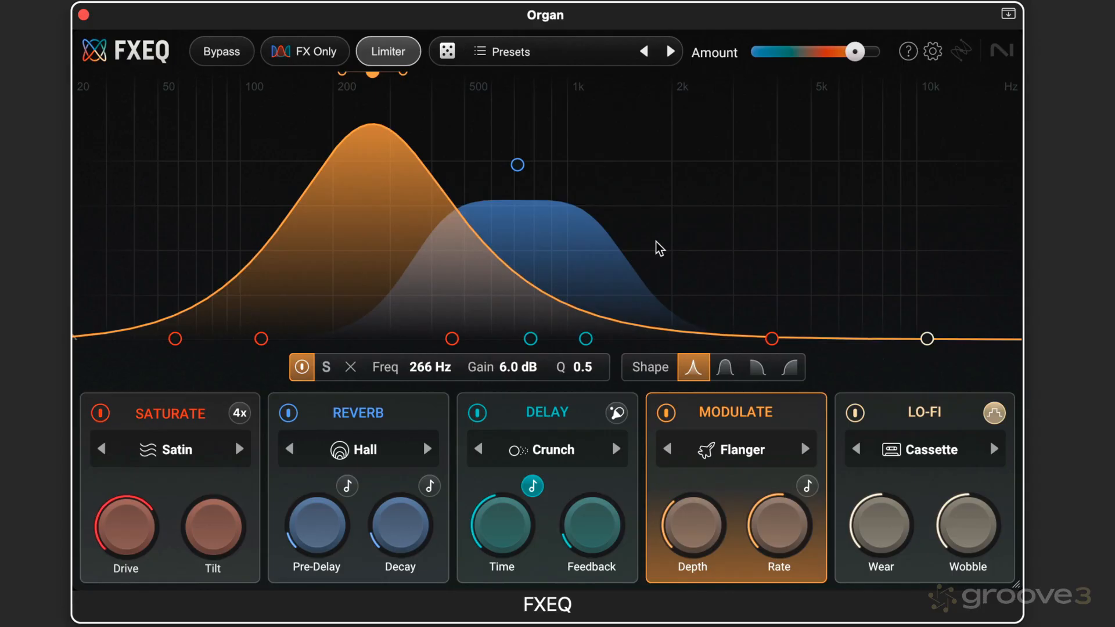